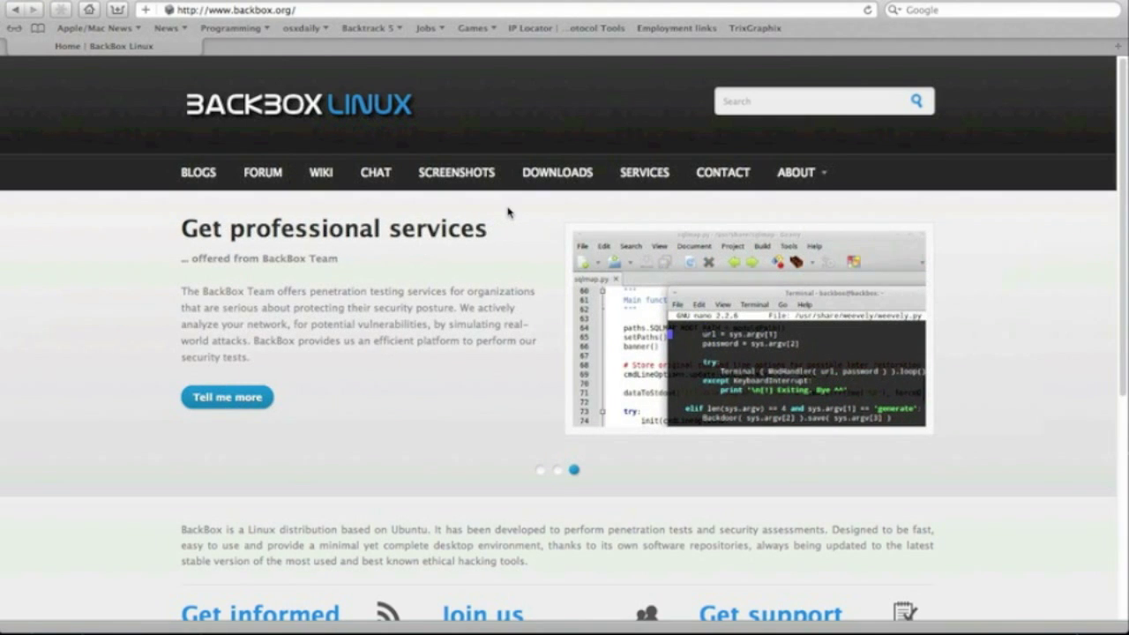
mouse_move(309, 16)
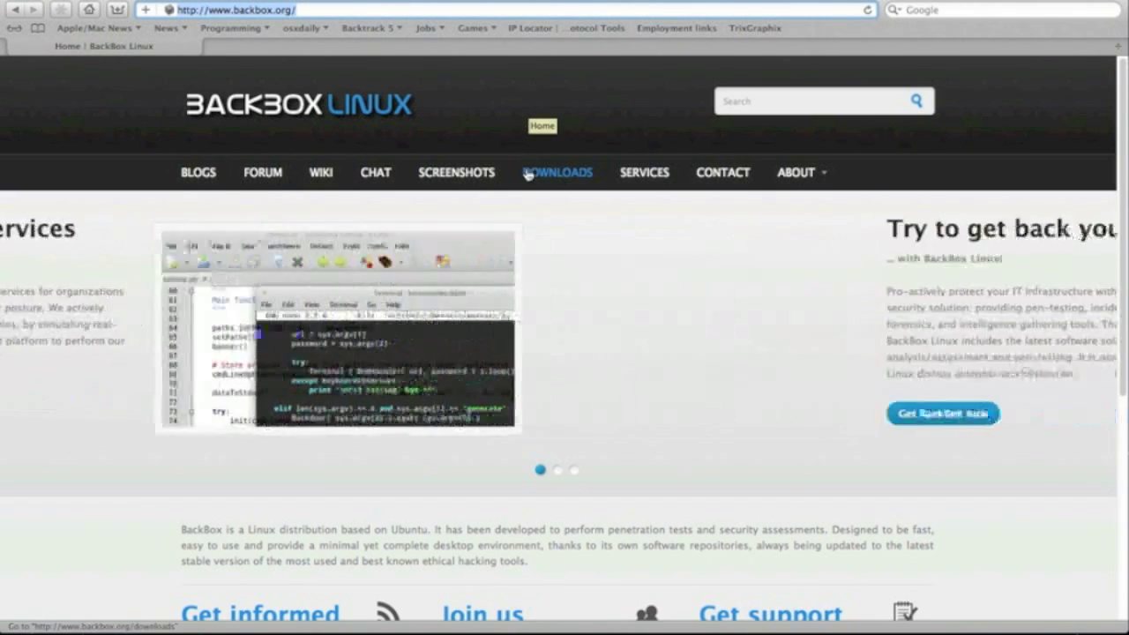
Open the BackBox Downloads page and browse the 2.01 i386 and amd64 listings
left_click(557, 172)
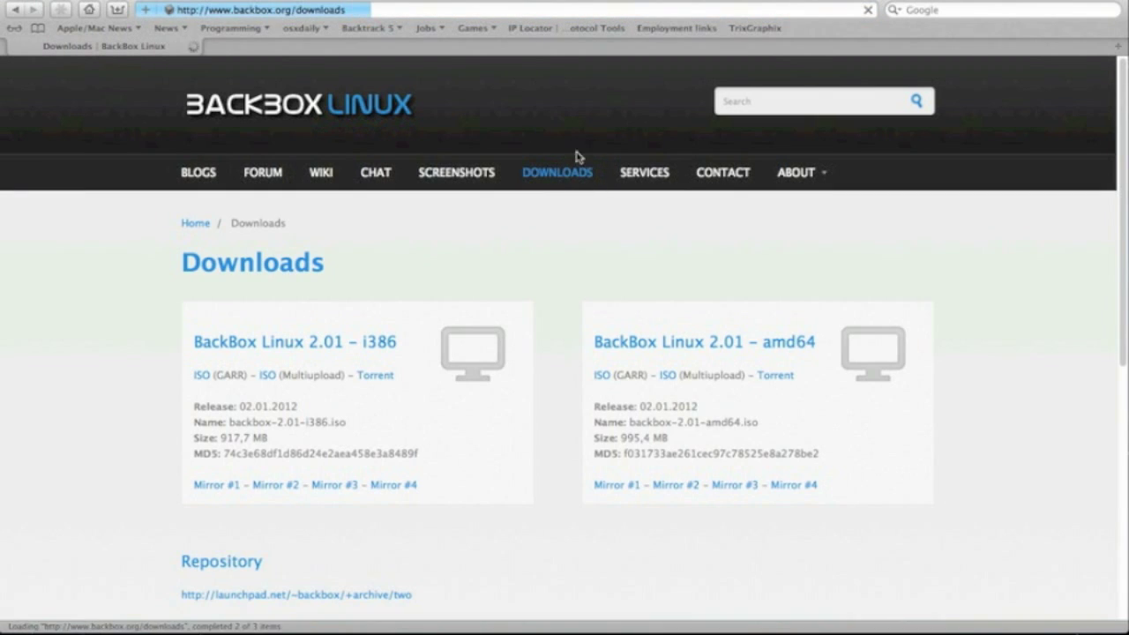
scroll("down", 3)
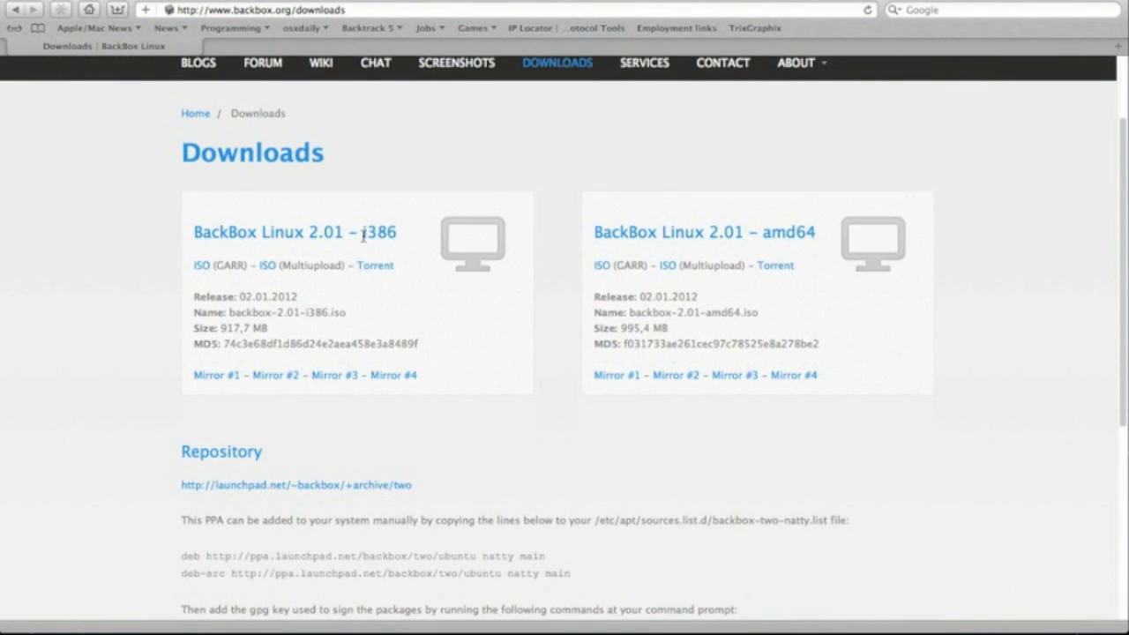
double_click(383, 232)
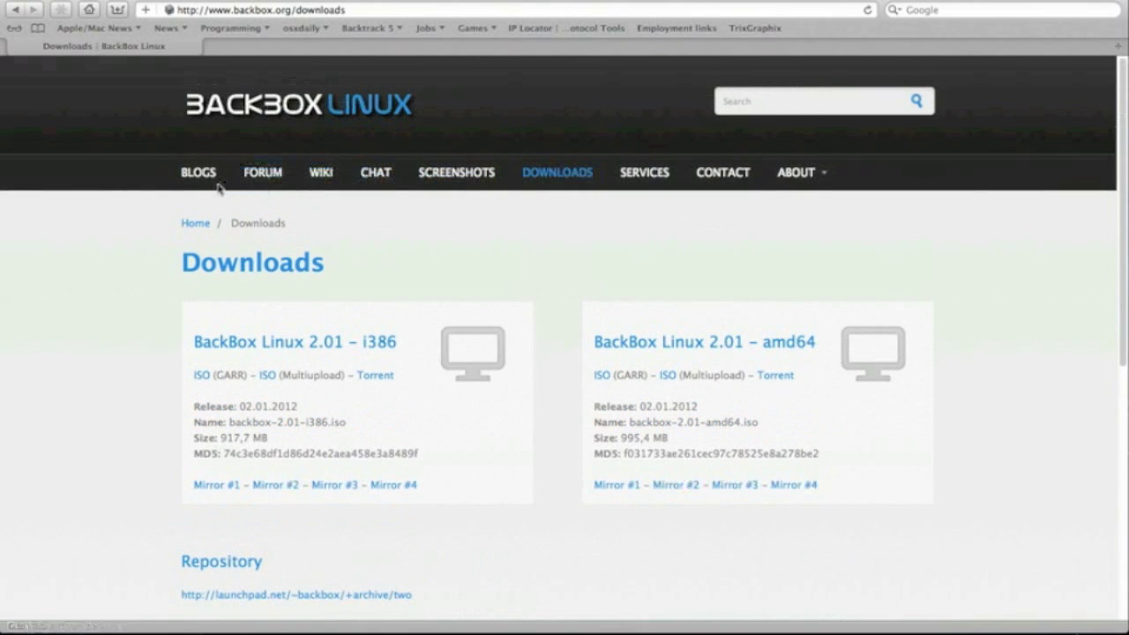
Open the 'BackBox Linux 2.01 released!' post from the BackBox blog
left_click(197, 172)
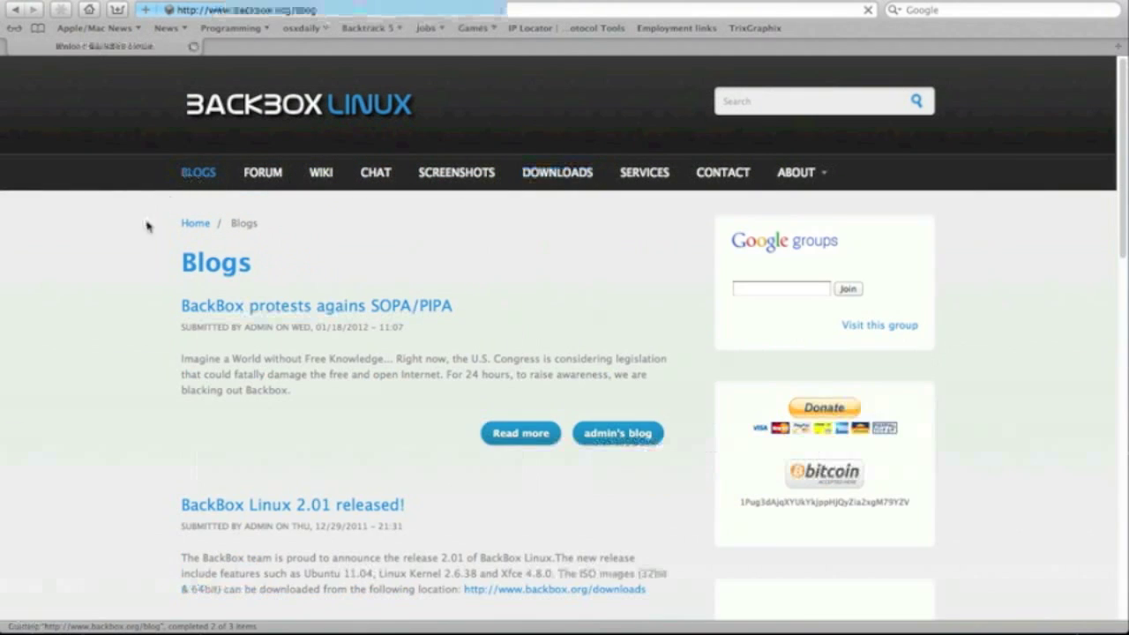
scroll("down", 3)
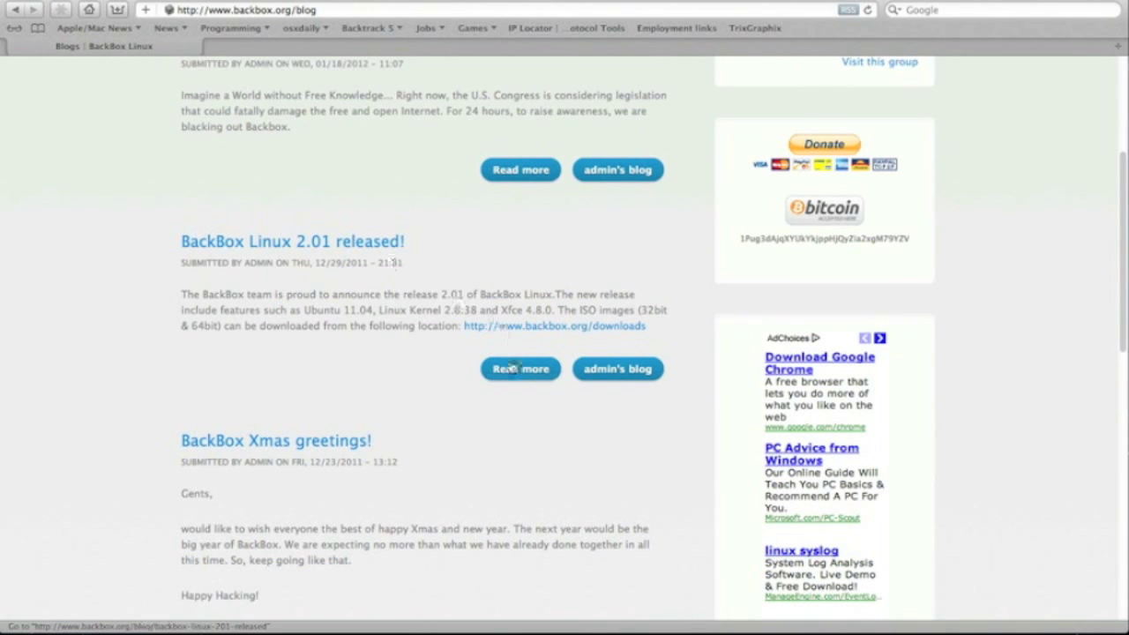
left_click(519, 369)
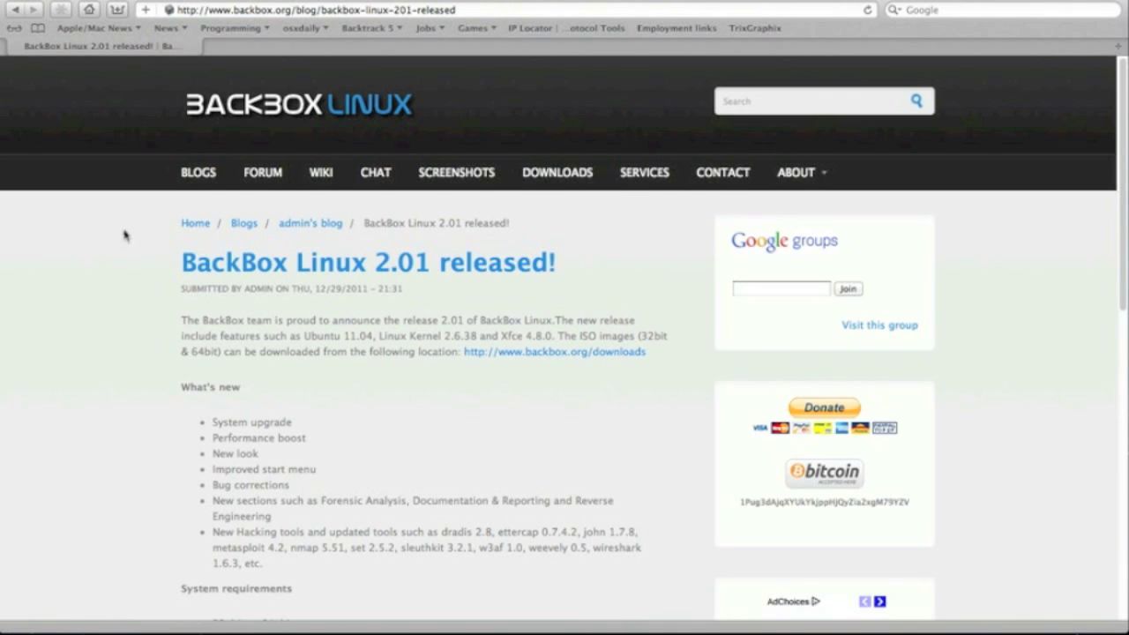
Scroll the post's What's new section, briefly highlighting the Xfce version
scroll("down", 3)
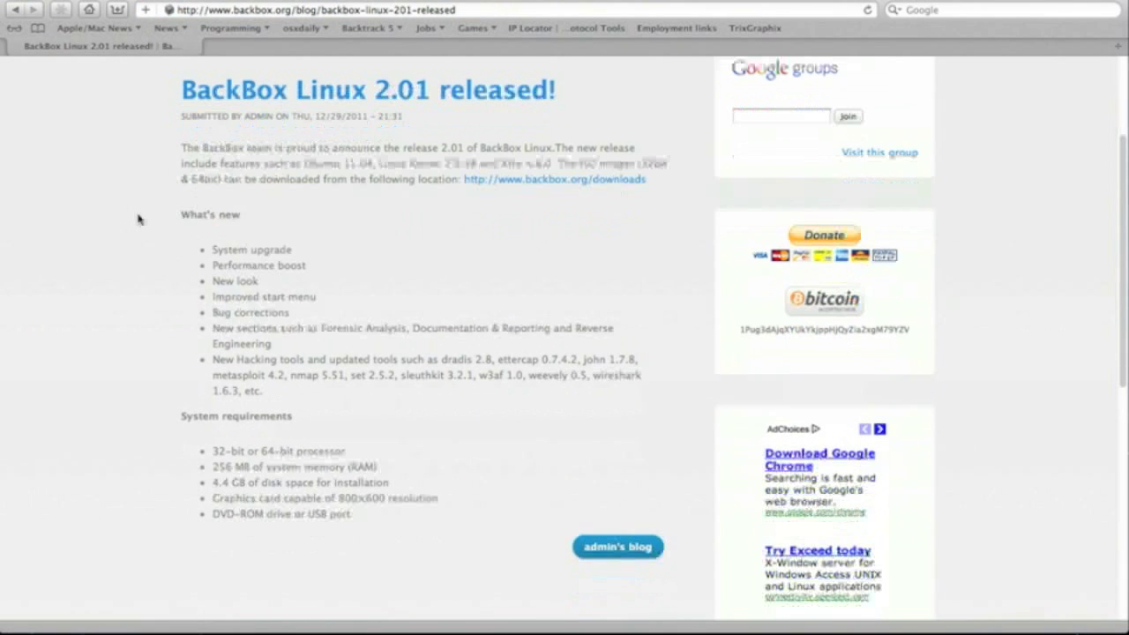
scroll("down", 3)
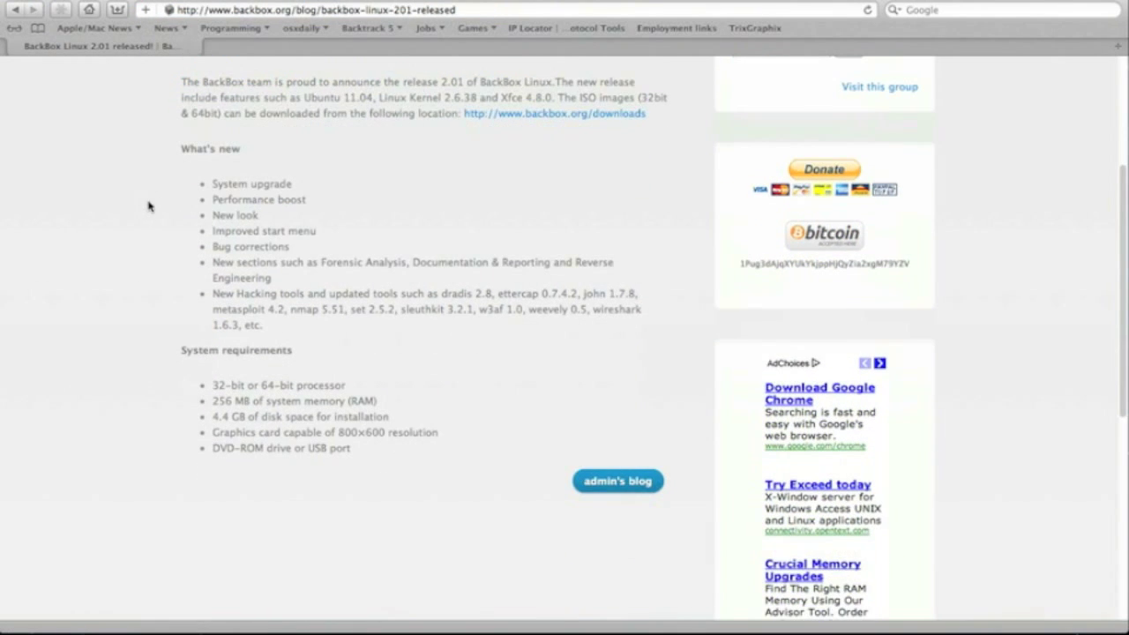
double_click(320, 97)
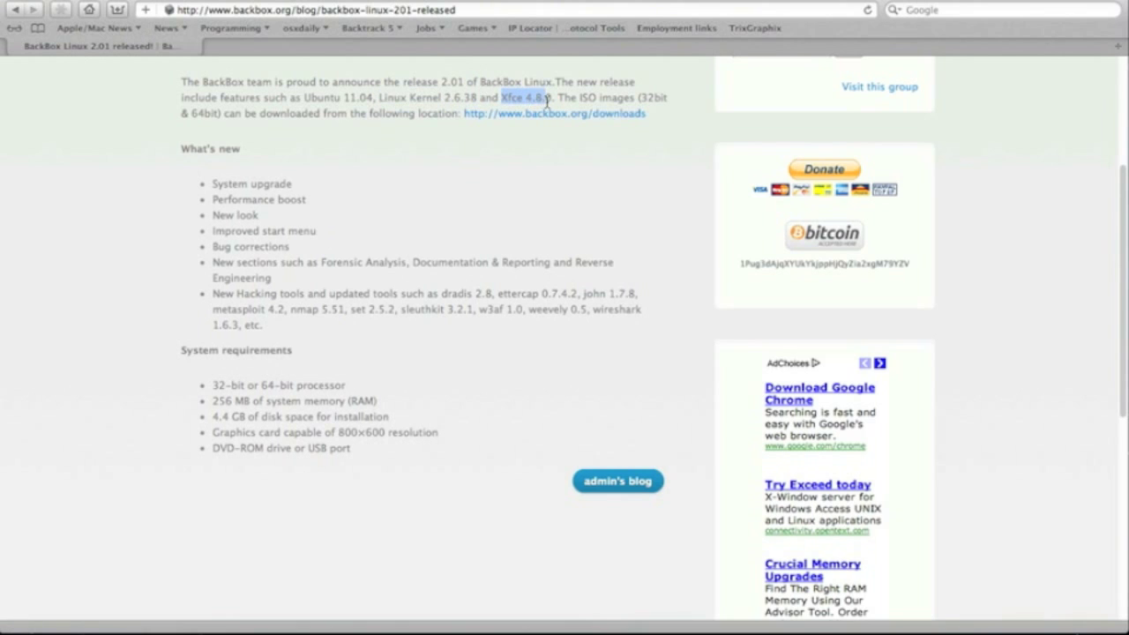
left_click(530, 98)
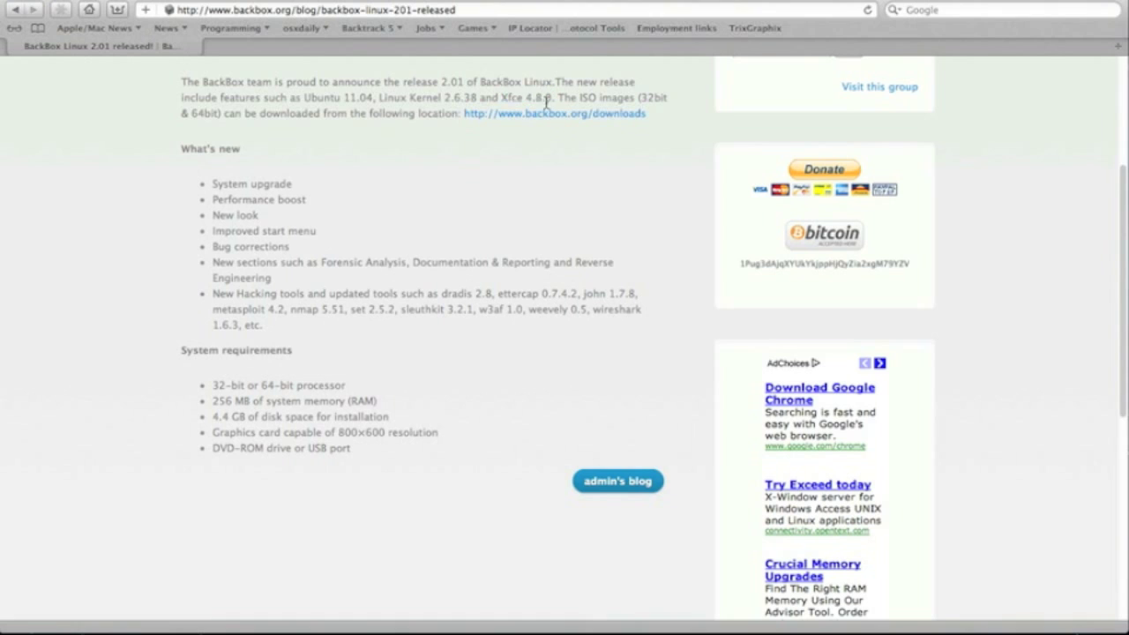
mouse_move(497, 165)
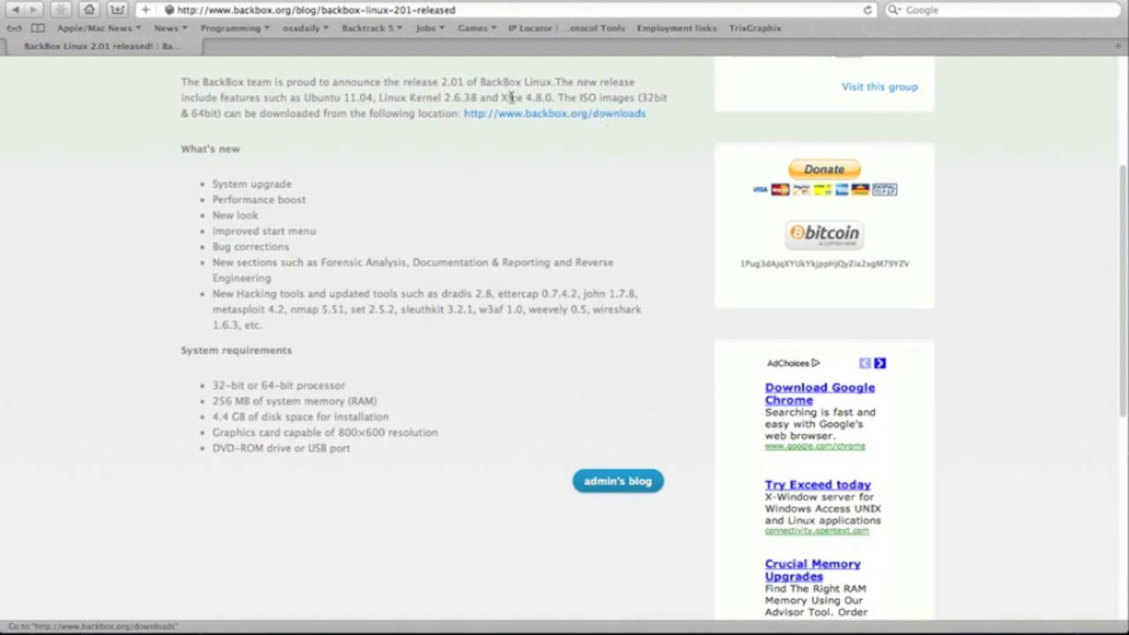
mouse_move(469, 84)
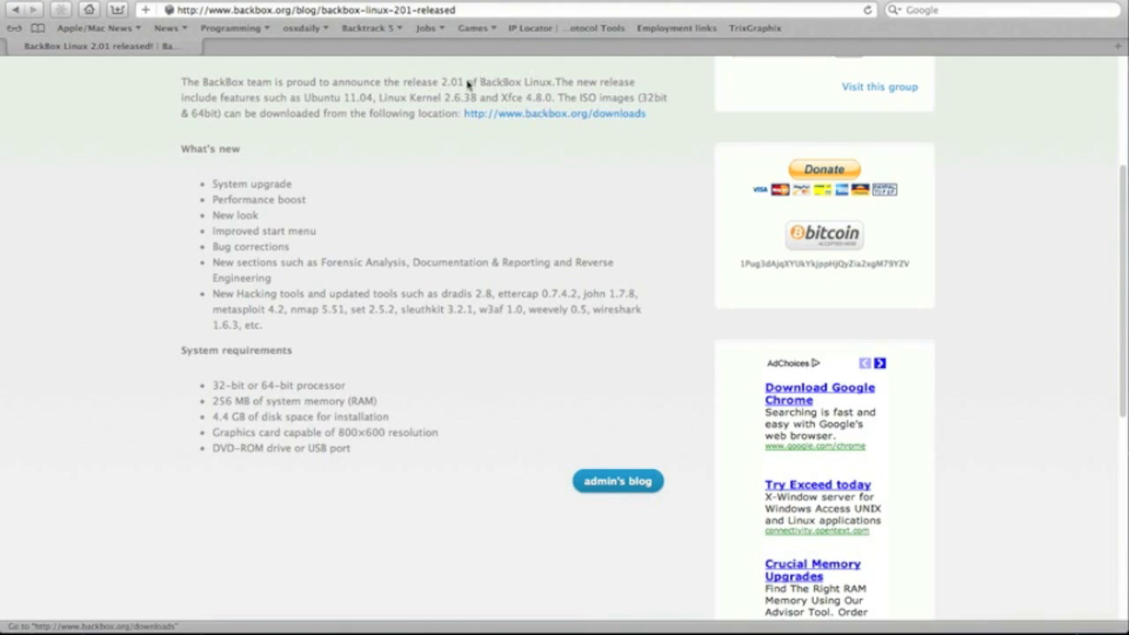
mouse_move(515, 183)
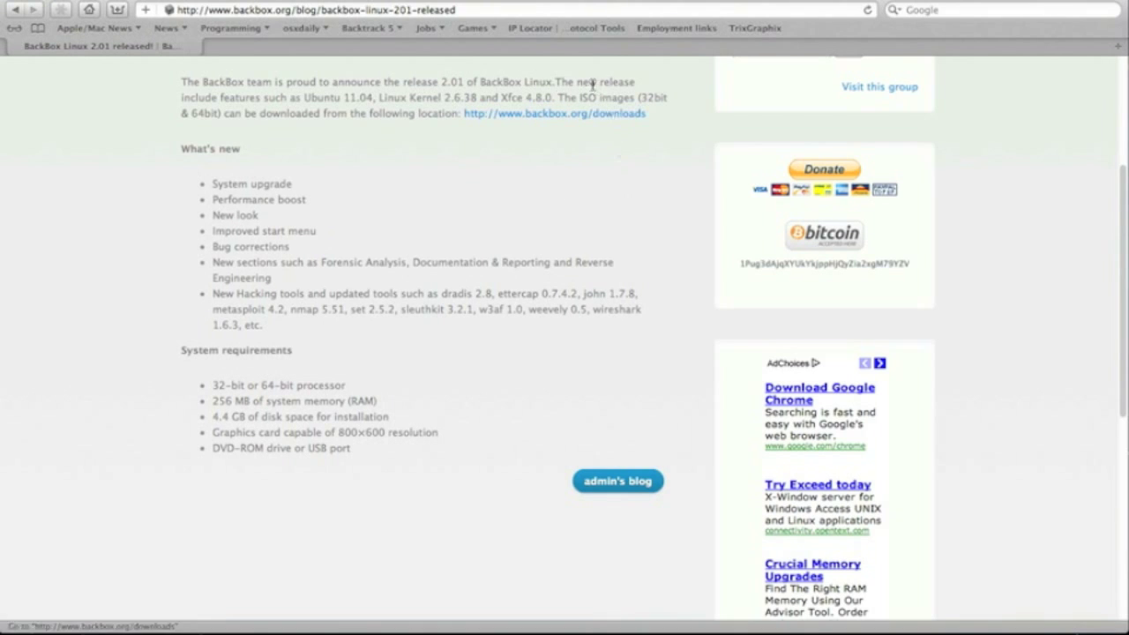
double_click(653, 97)
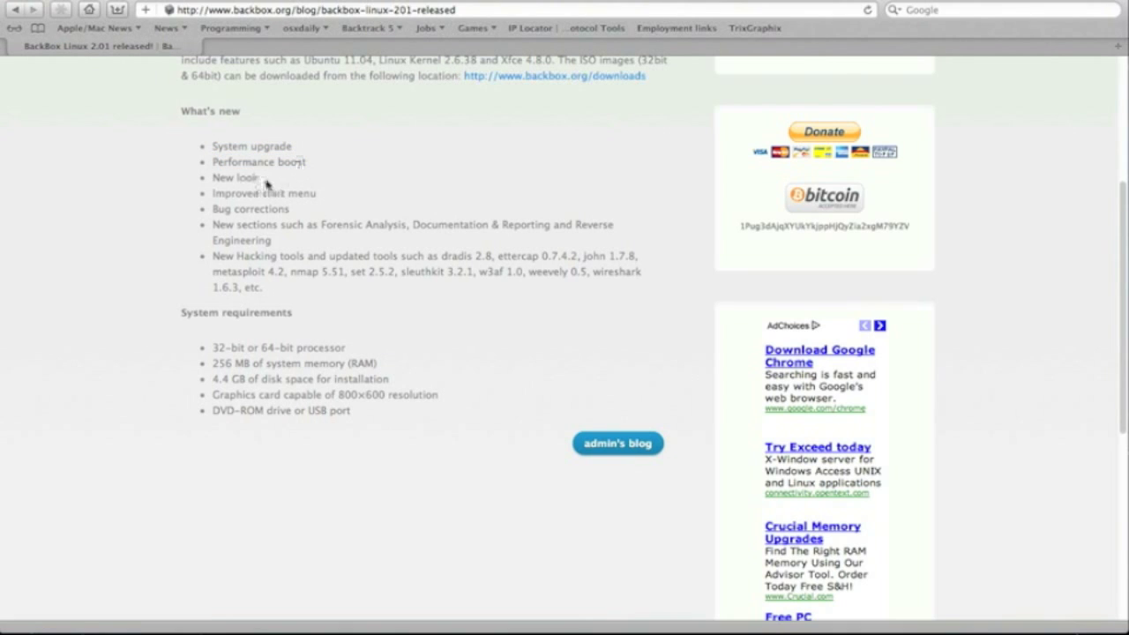
double_click(226, 177)
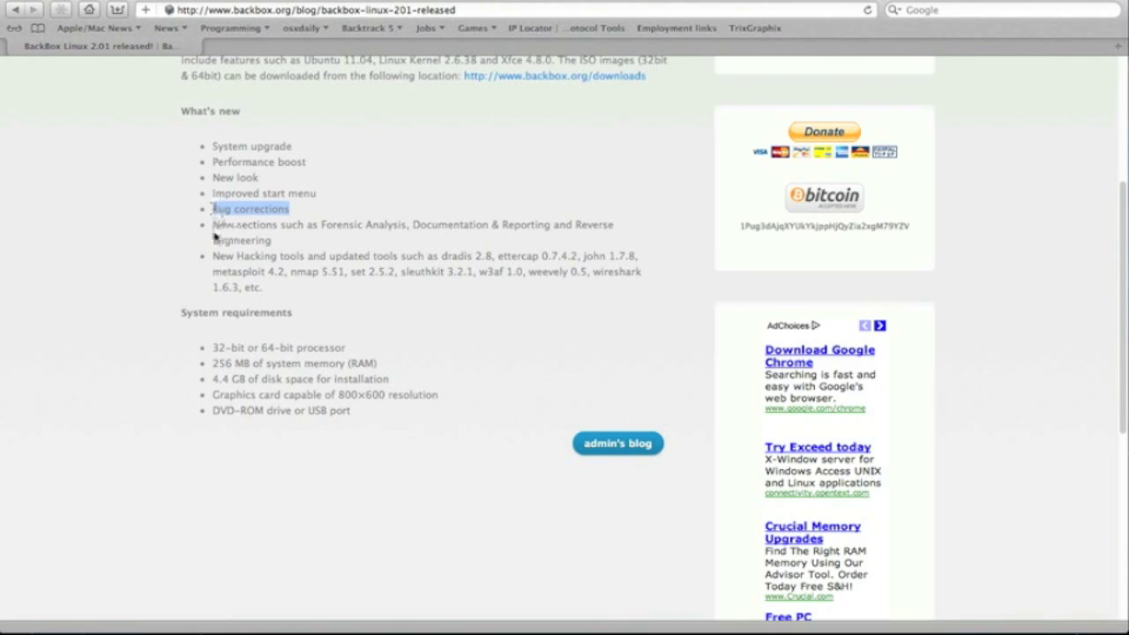
left_click_drag(213, 224, 360, 240)
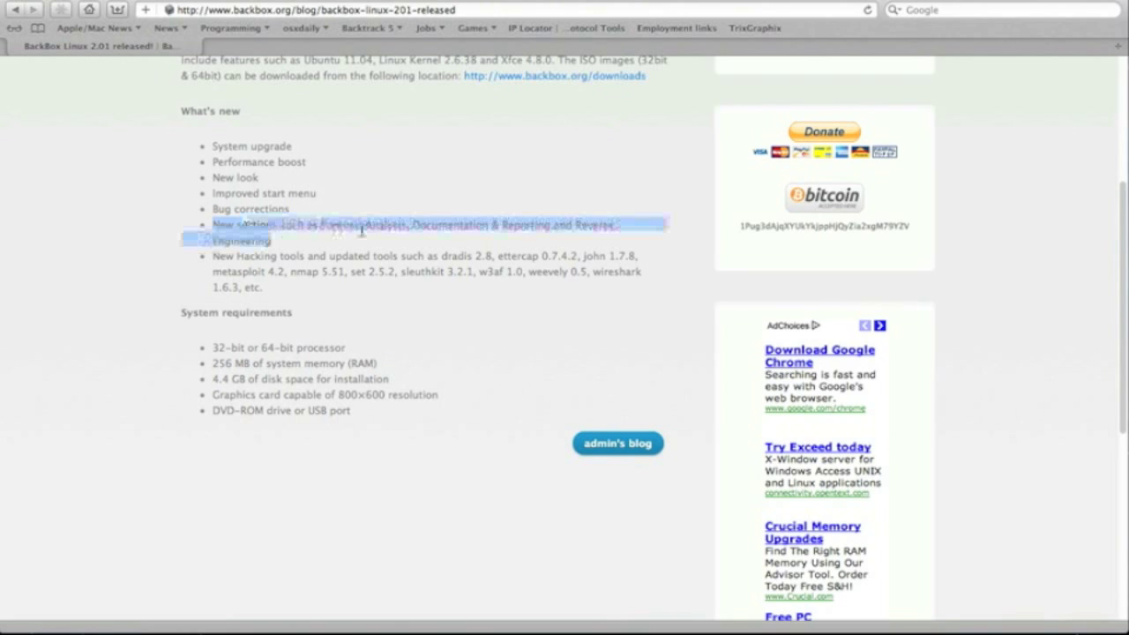
left_click(379, 231)
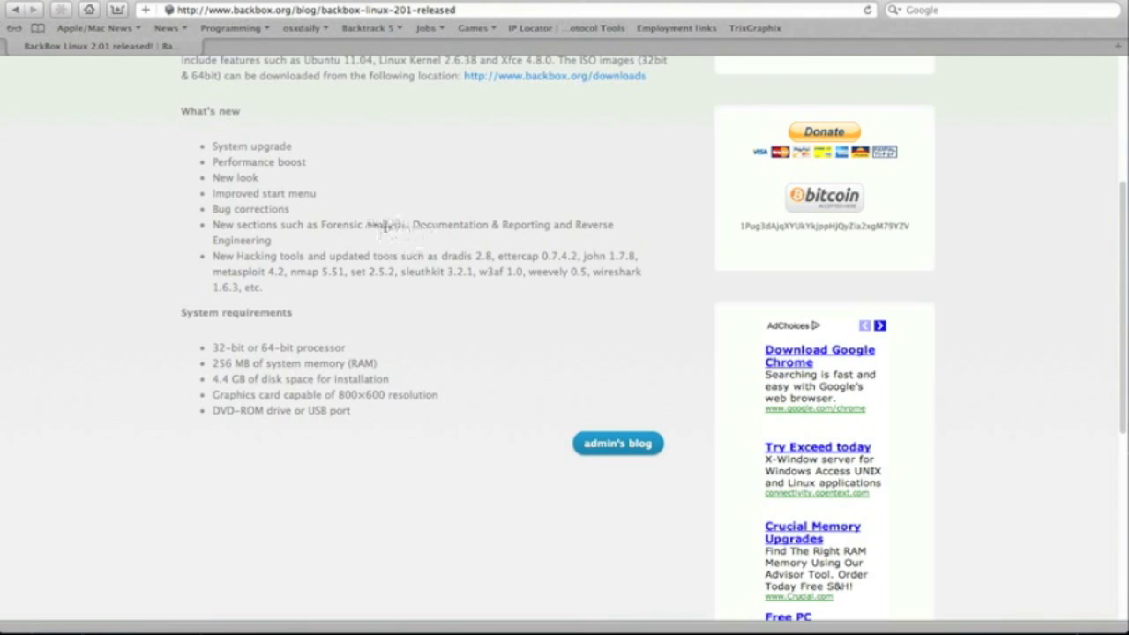
mouse_move(295, 256)
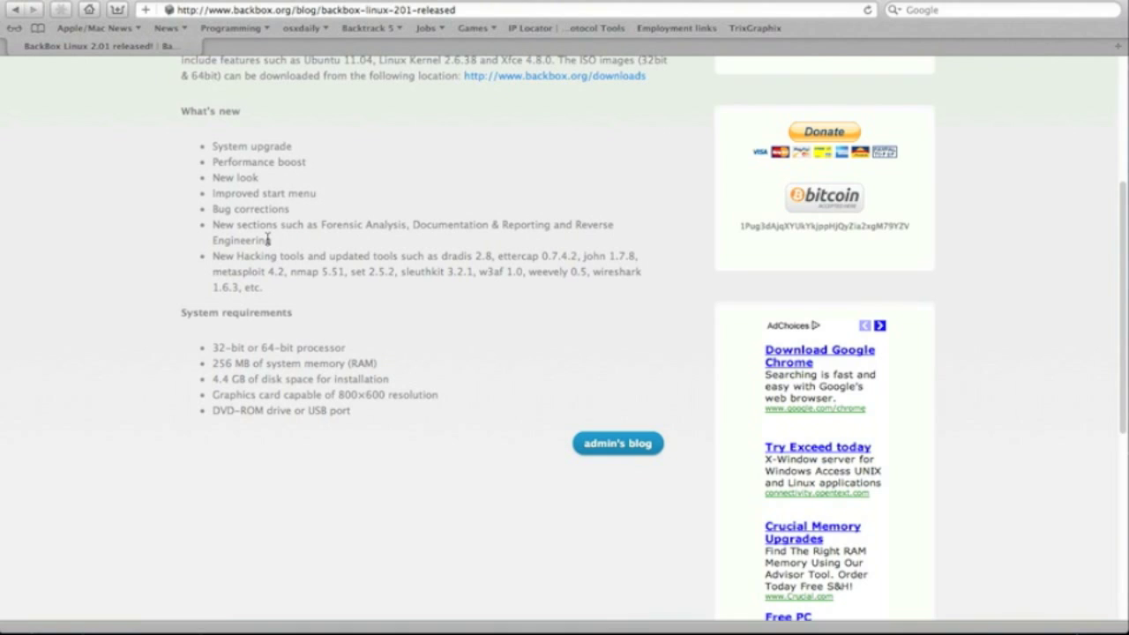
mouse_move(275, 245)
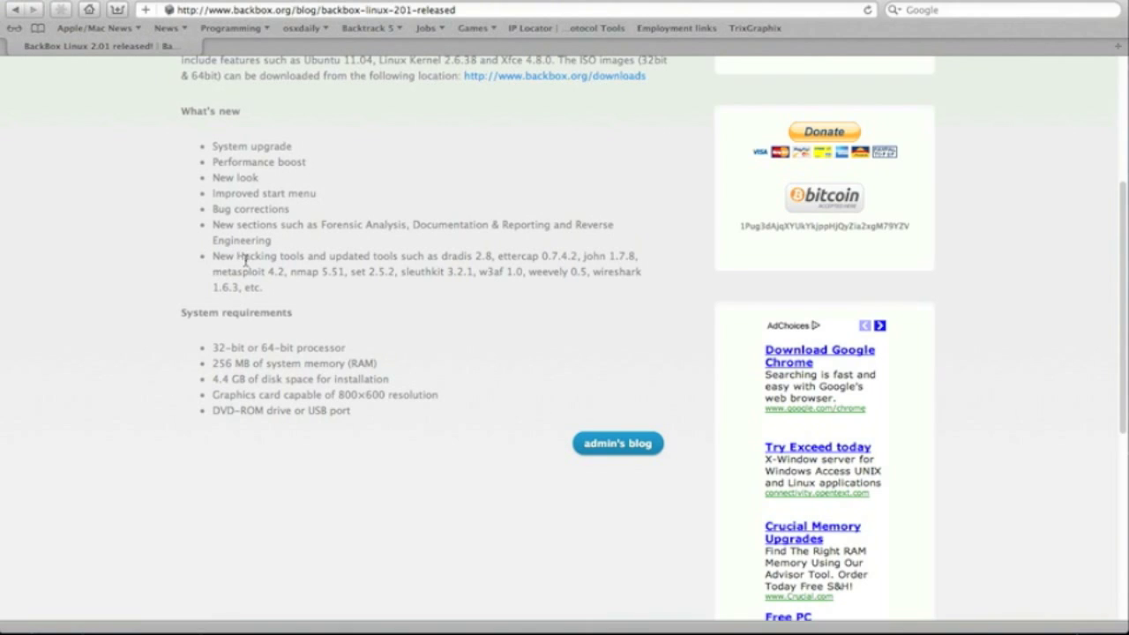
left_click_drag(211, 255, 305, 263)
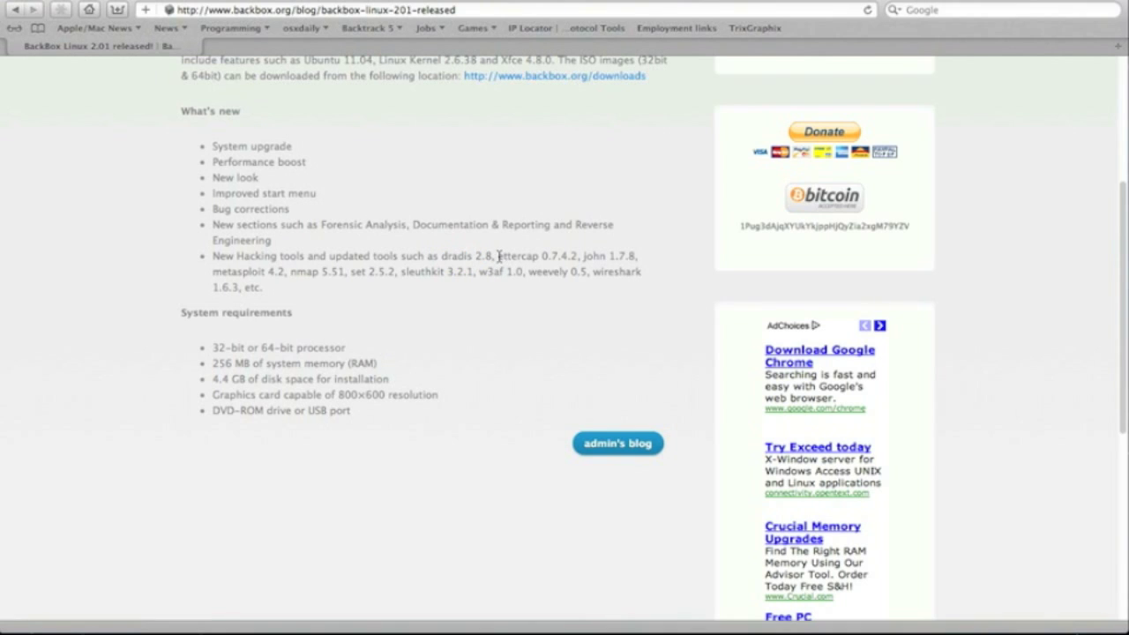
mouse_move(425, 302)
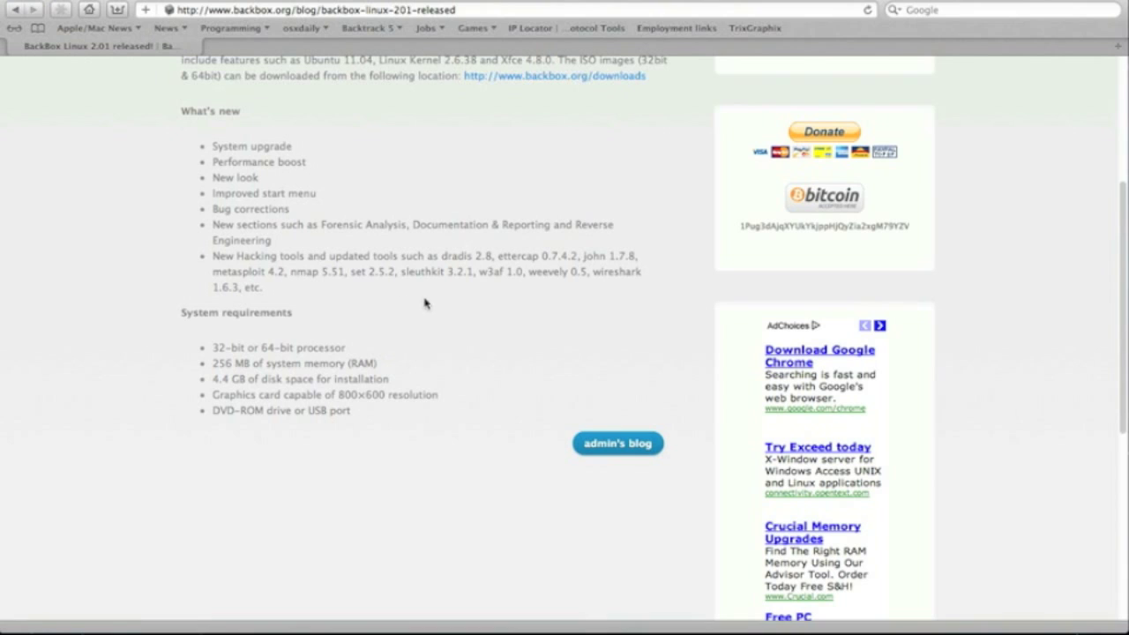
mouse_move(340, 288)
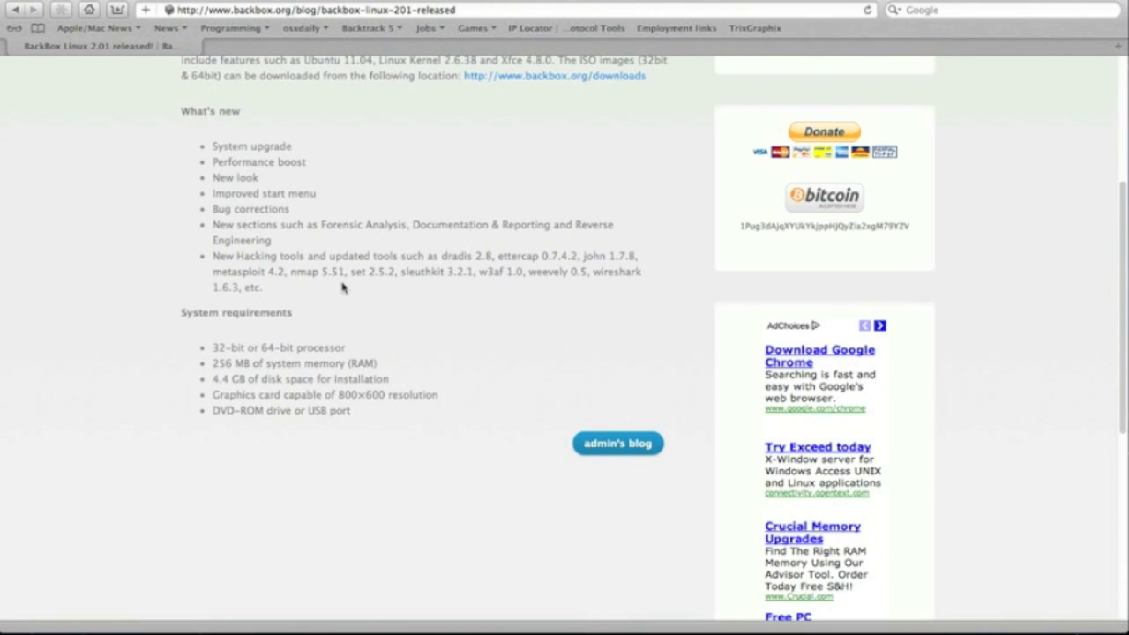
mouse_move(435, 287)
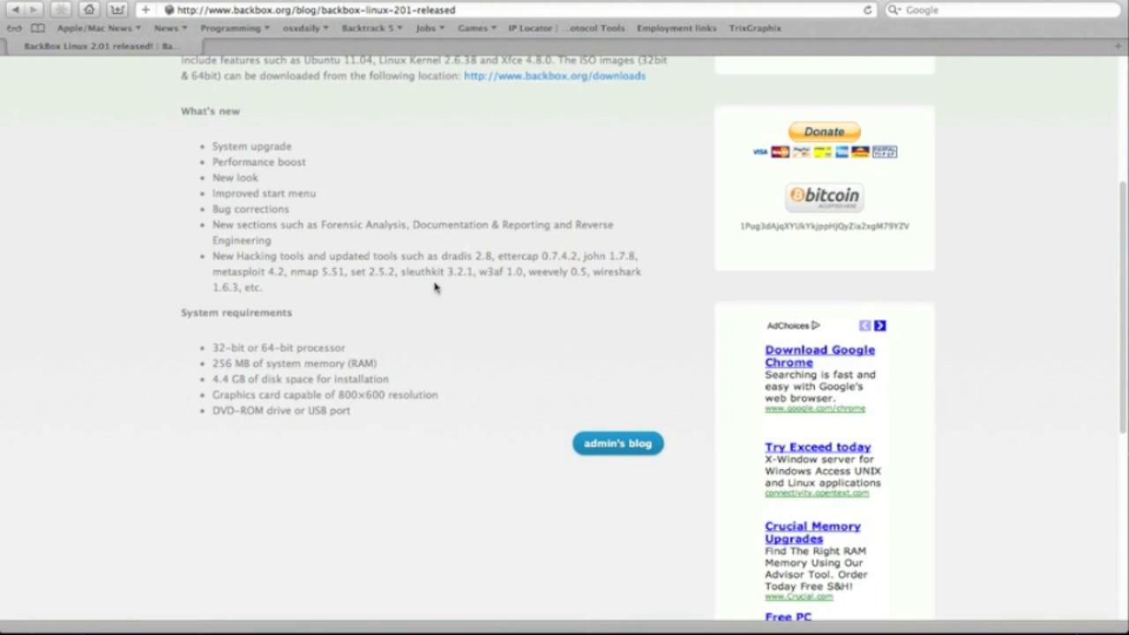
mouse_move(404, 277)
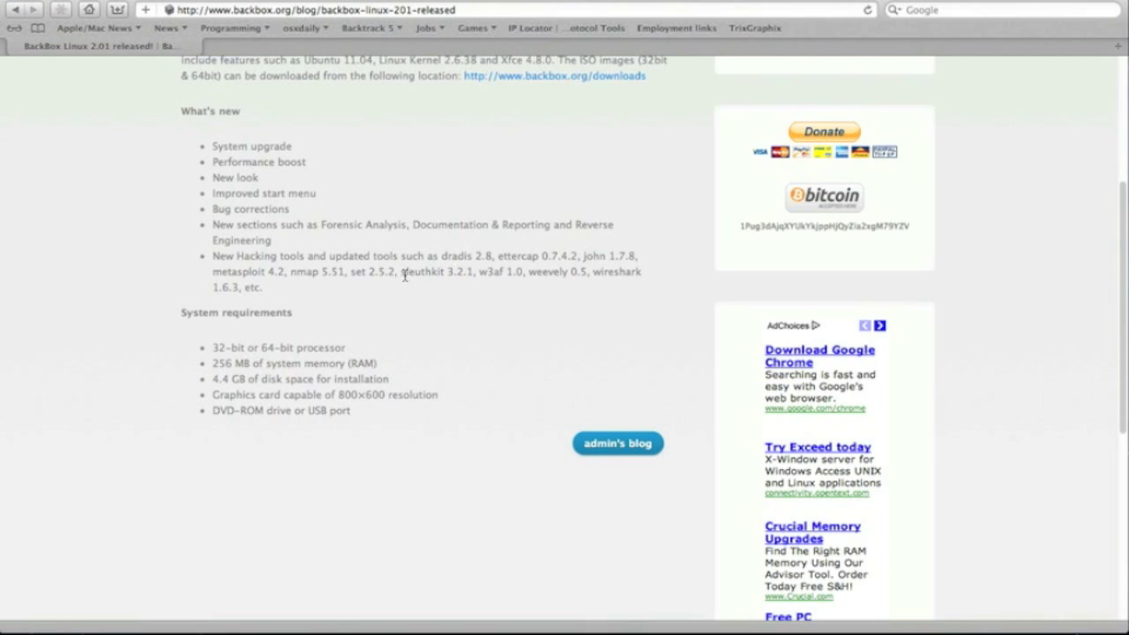
mouse_move(510, 285)
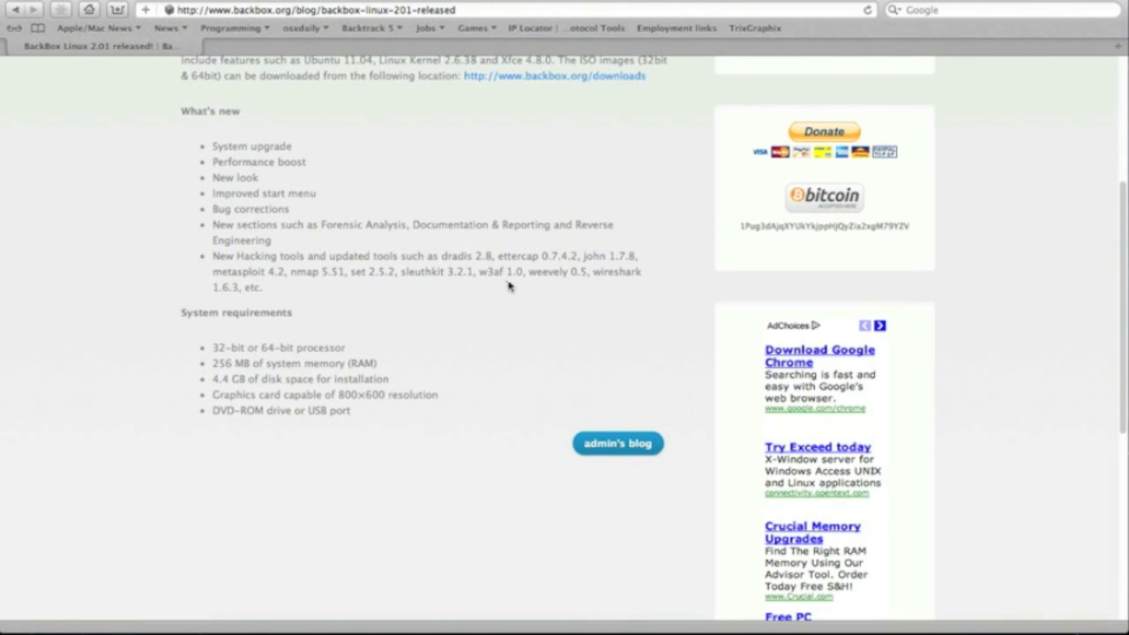
mouse_move(608, 290)
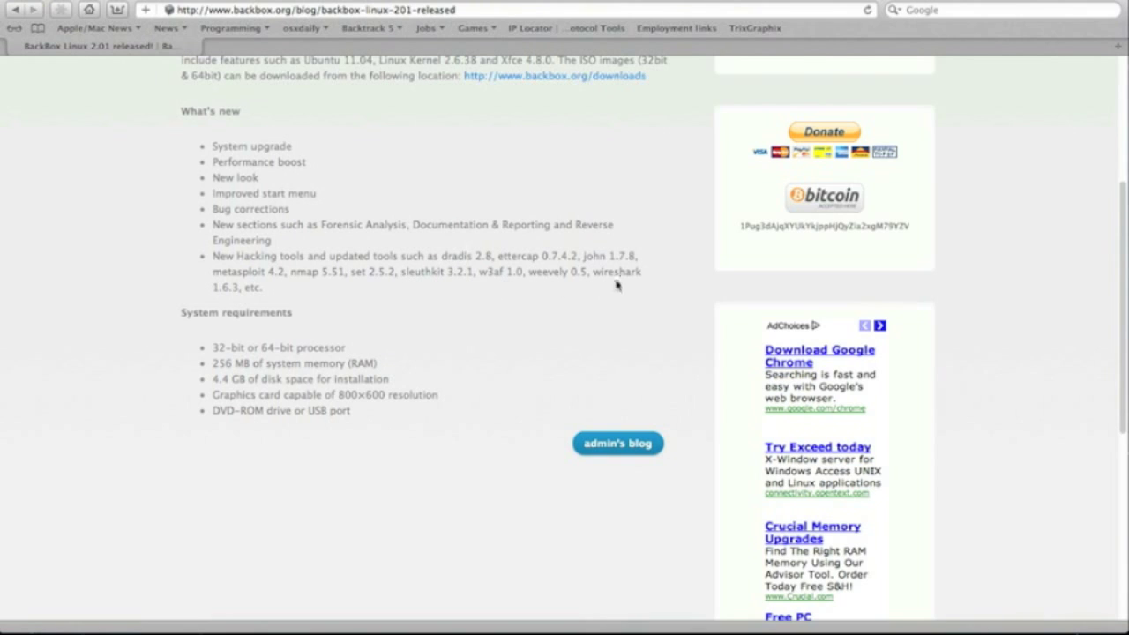
mouse_move(335, 295)
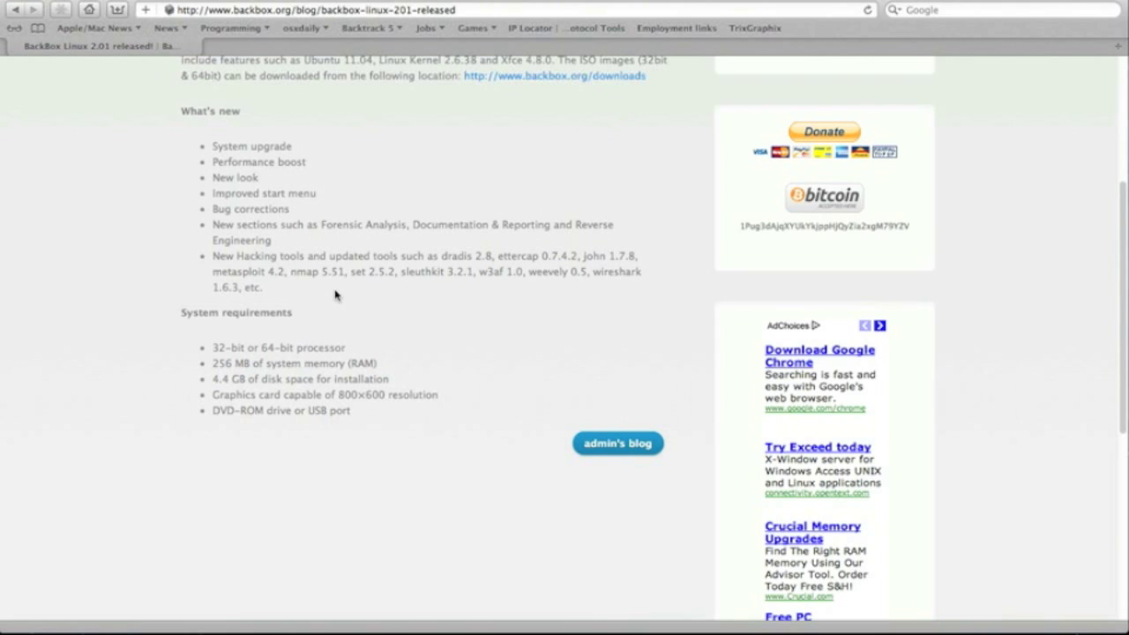
scroll("down", 3)
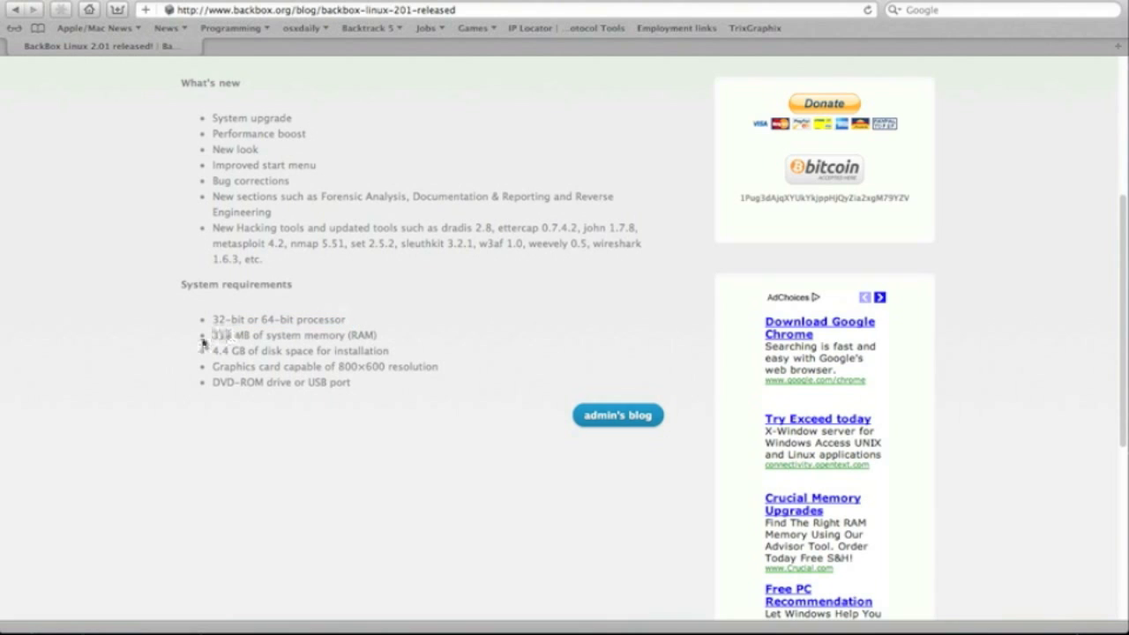
mouse_move(375, 341)
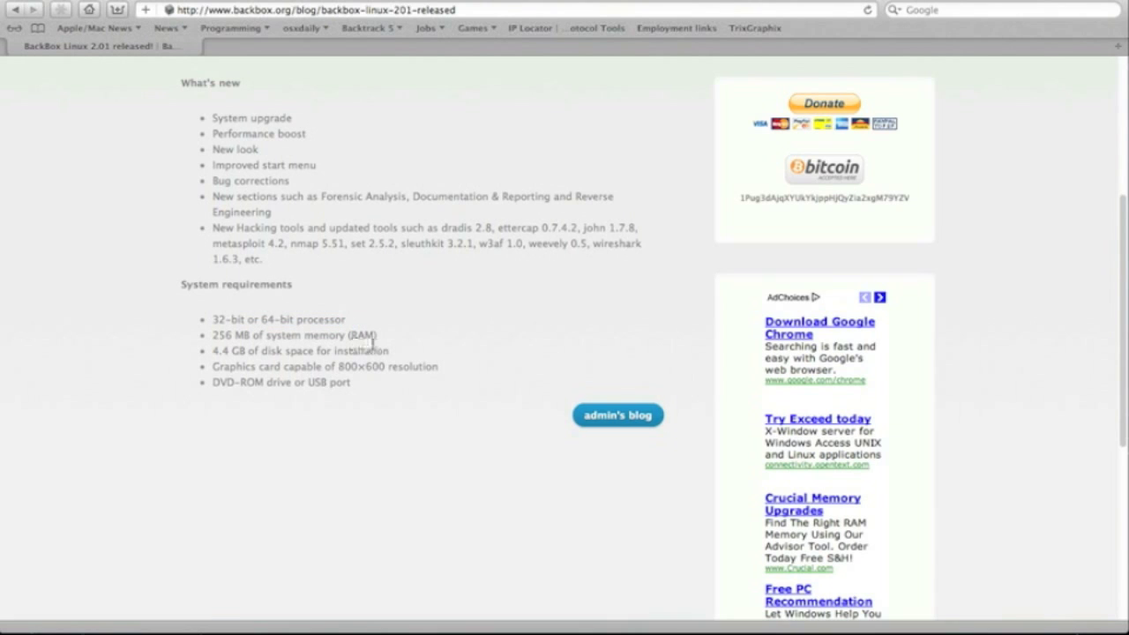
mouse_move(384, 341)
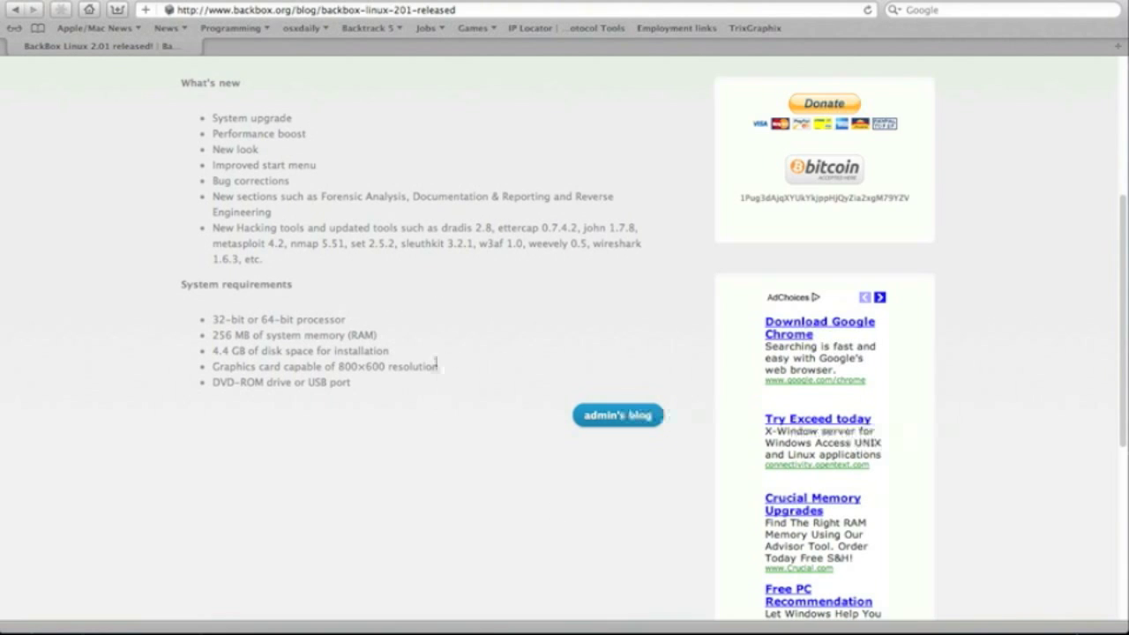
mouse_move(425, 344)
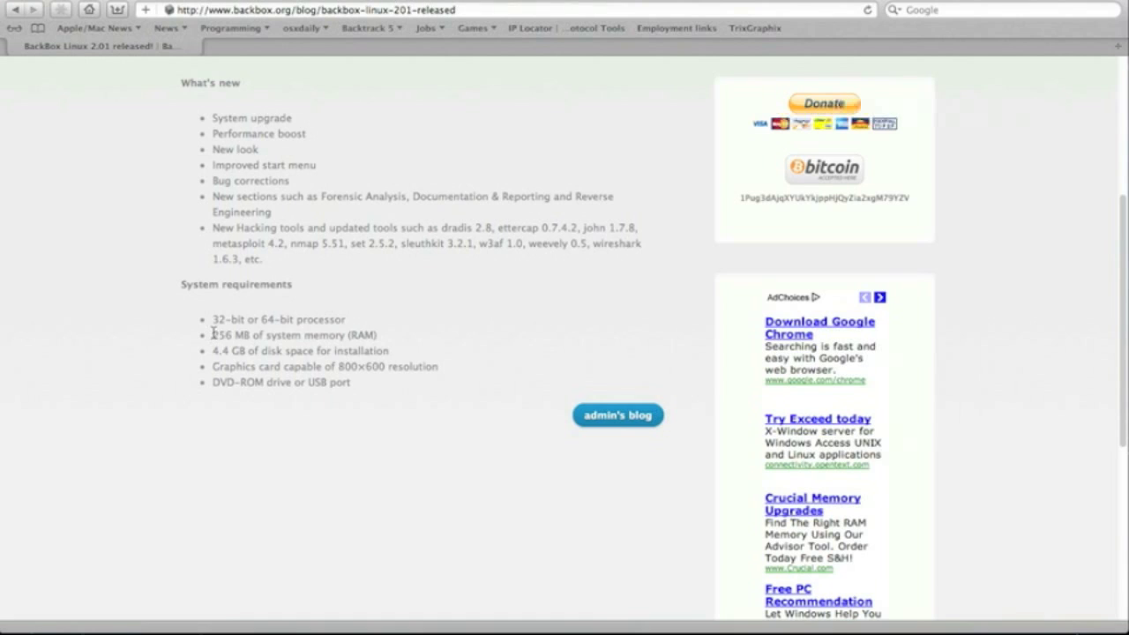
mouse_move(213, 350)
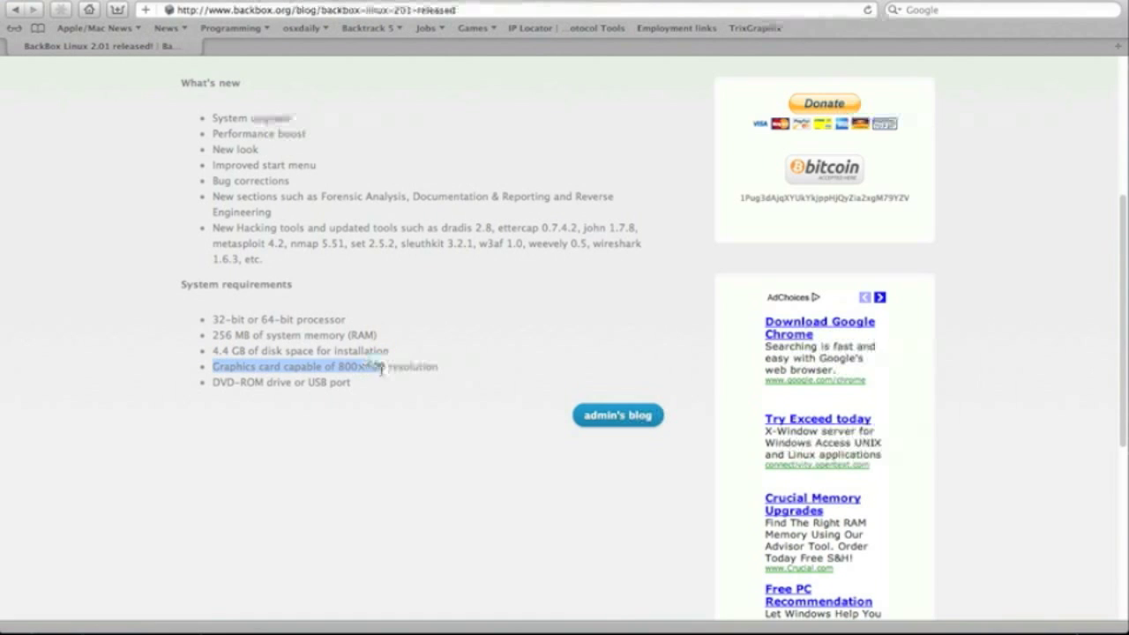
left_click(347, 405)
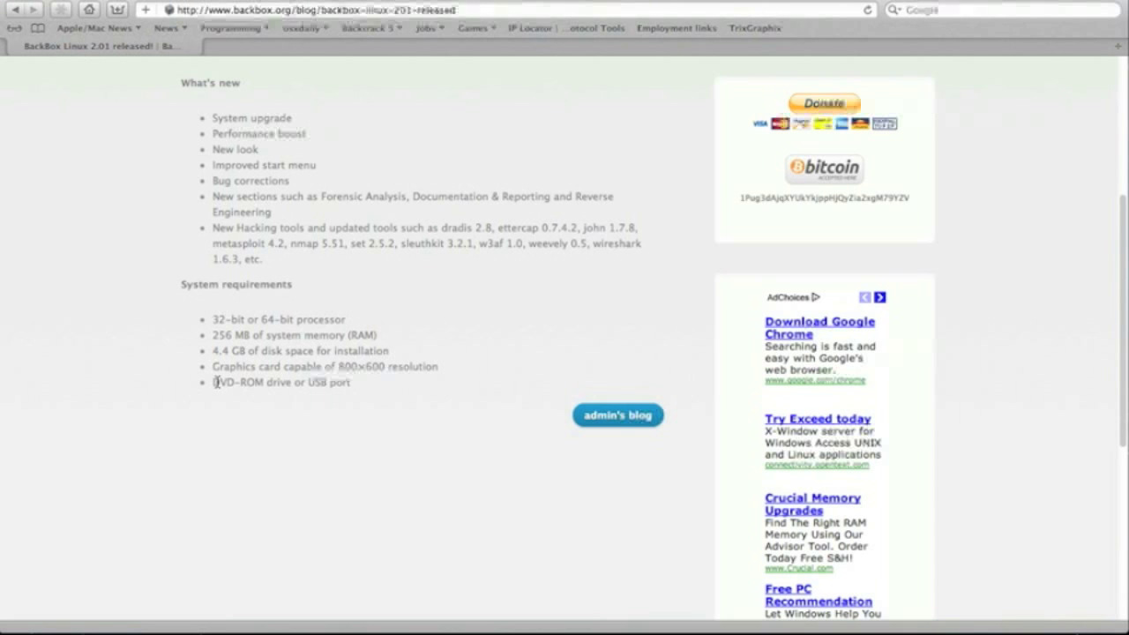
scroll("down", 3)
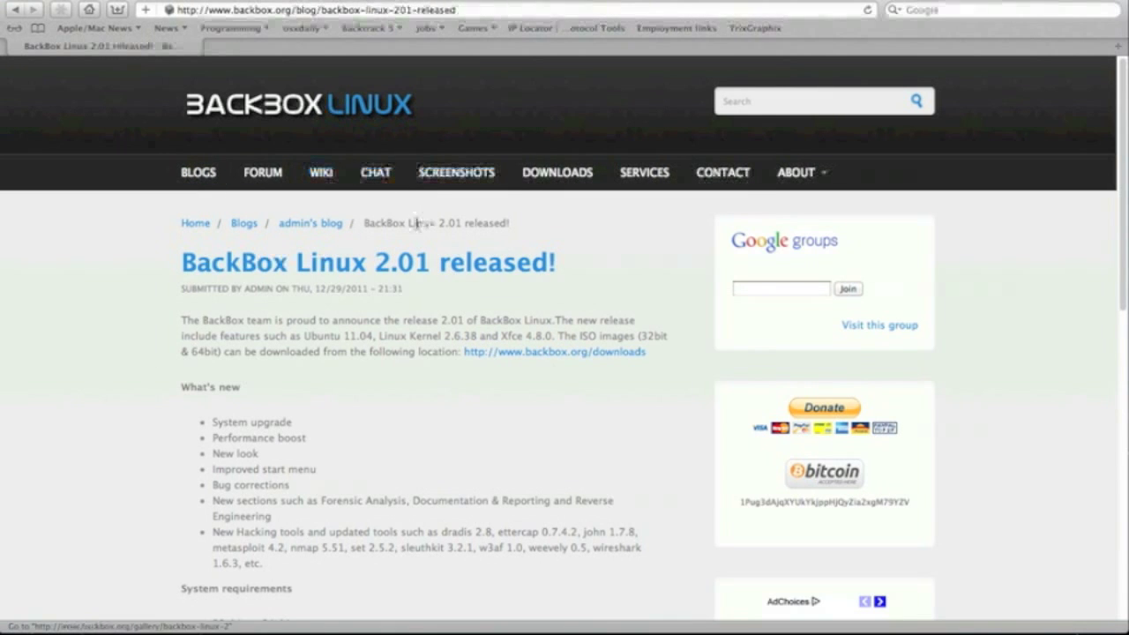
mouse_move(418, 201)
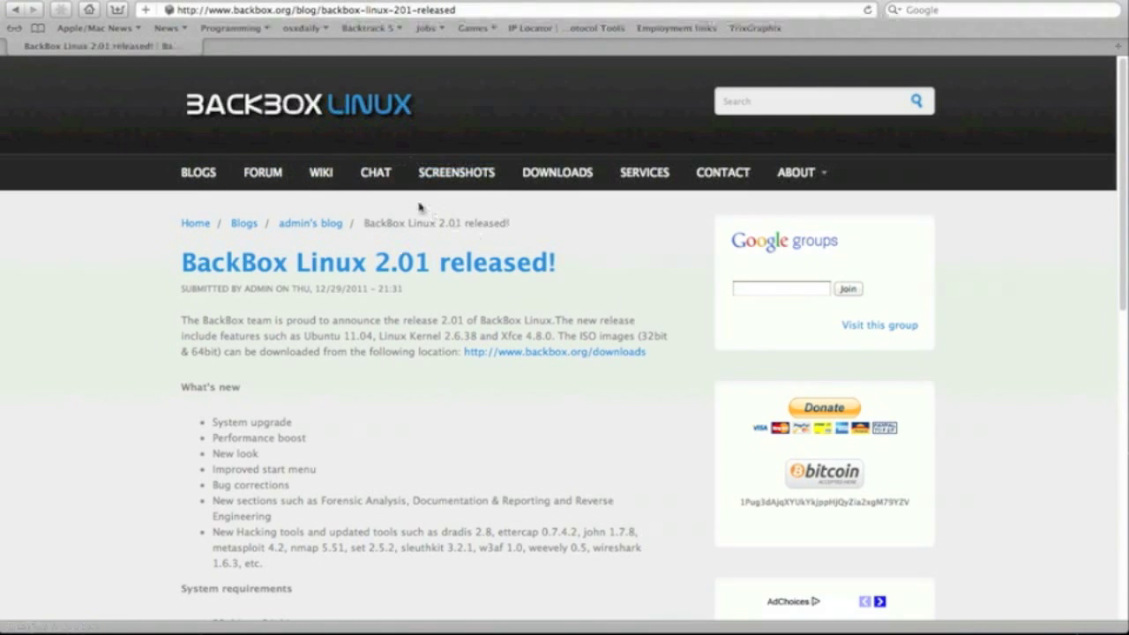
Open the BackBox Linux 2 screenshot gallery and scroll through its thumbnails
left_click(455, 172)
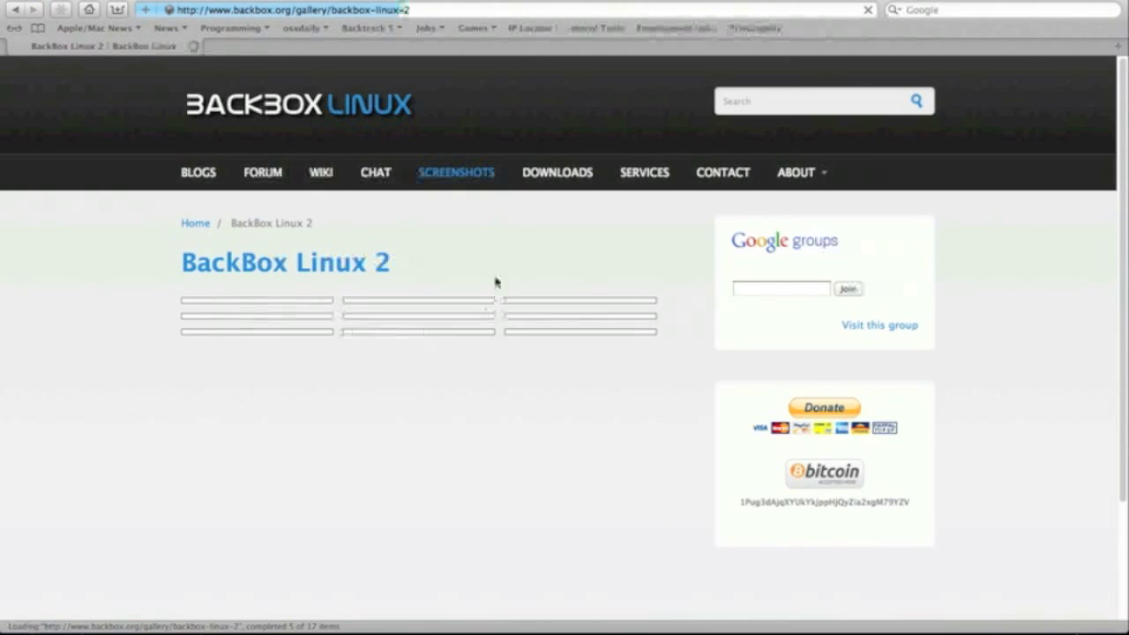
scroll("down", 3)
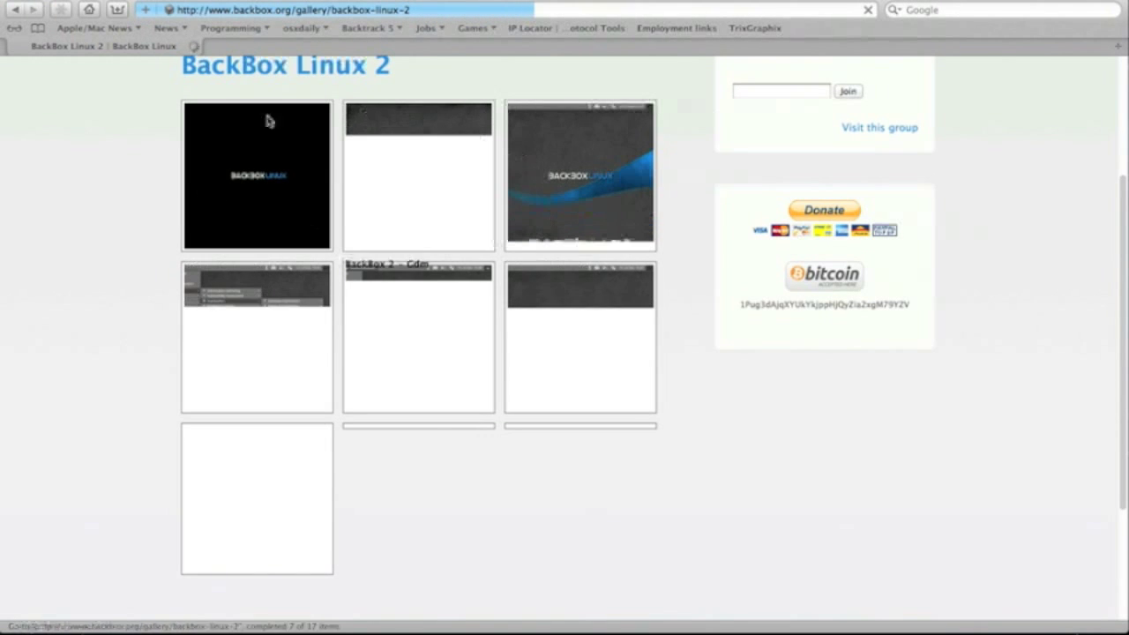
scroll("down", 3)
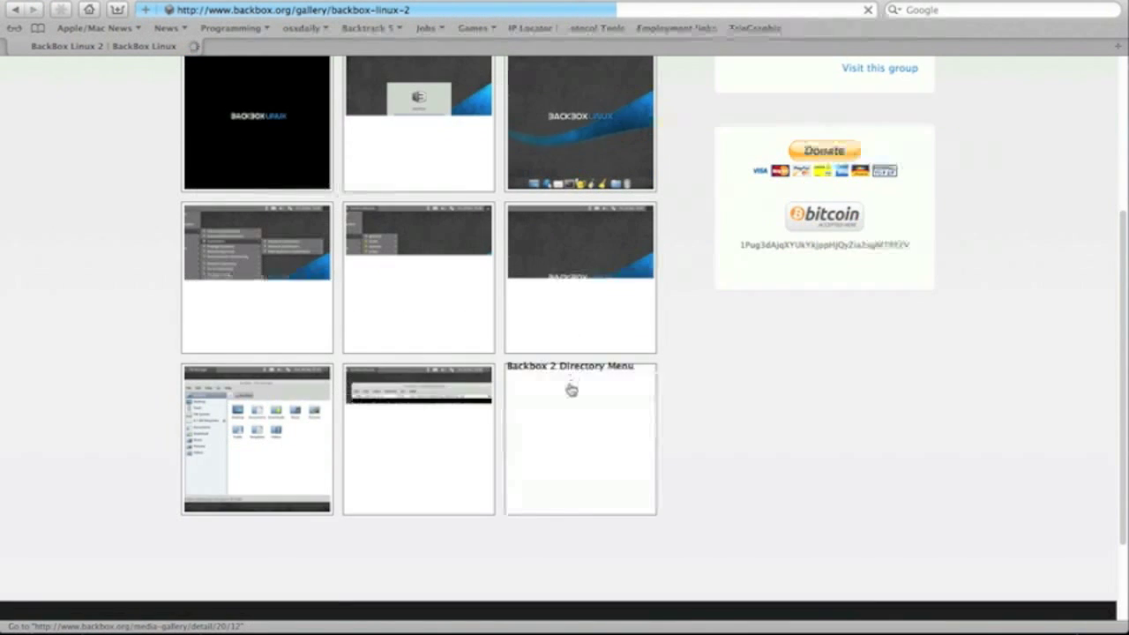
scroll("up", 3)
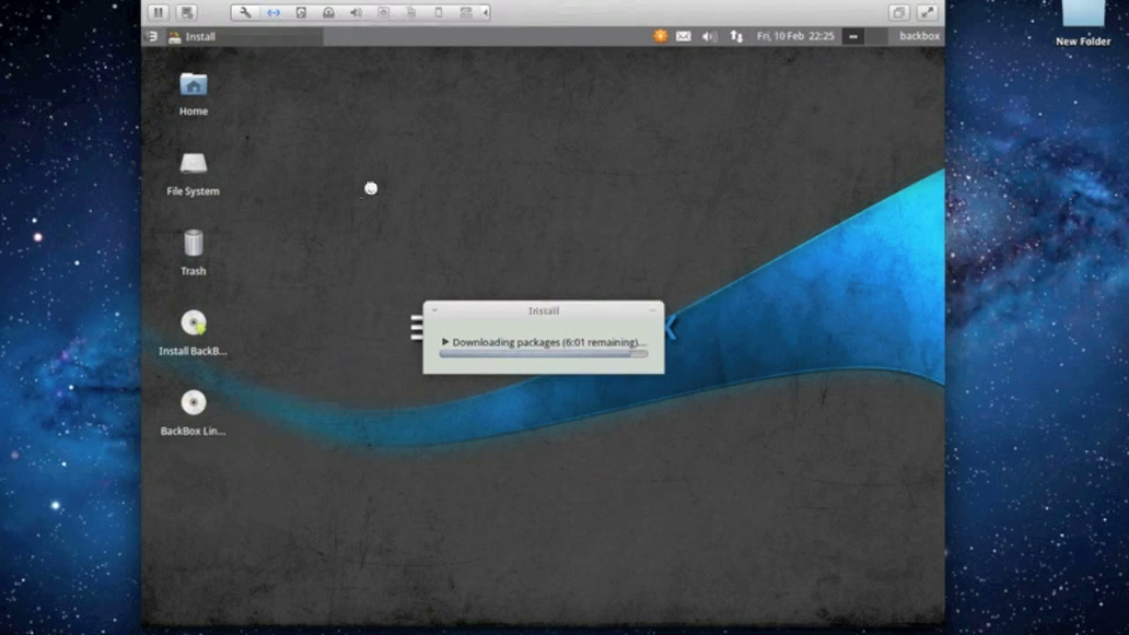
mouse_move(383, 156)
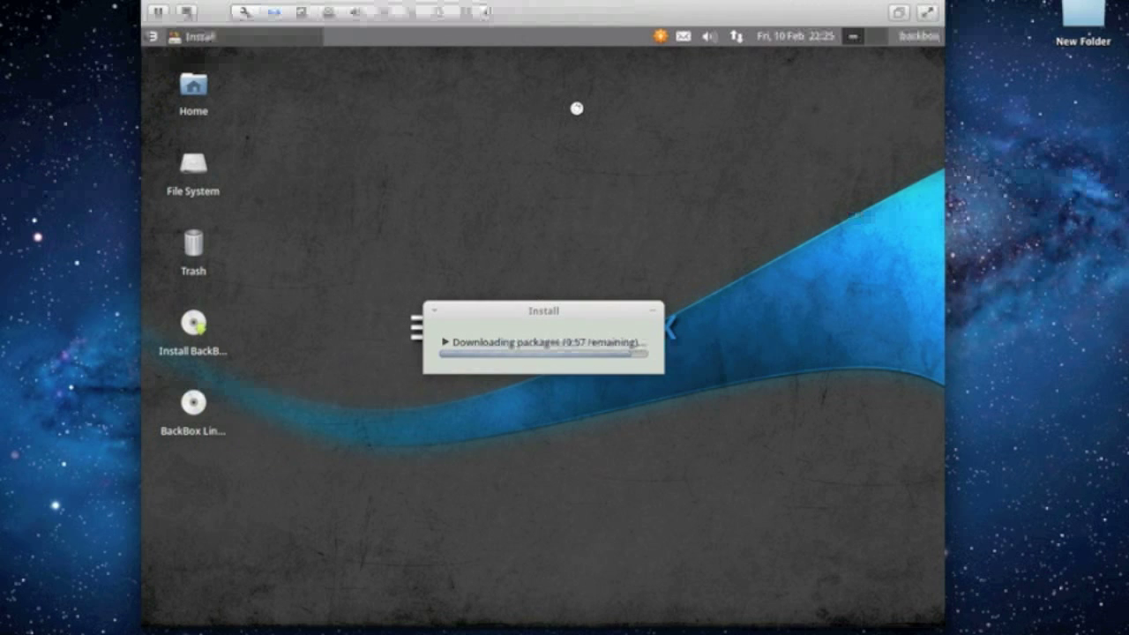
left_click(707, 35)
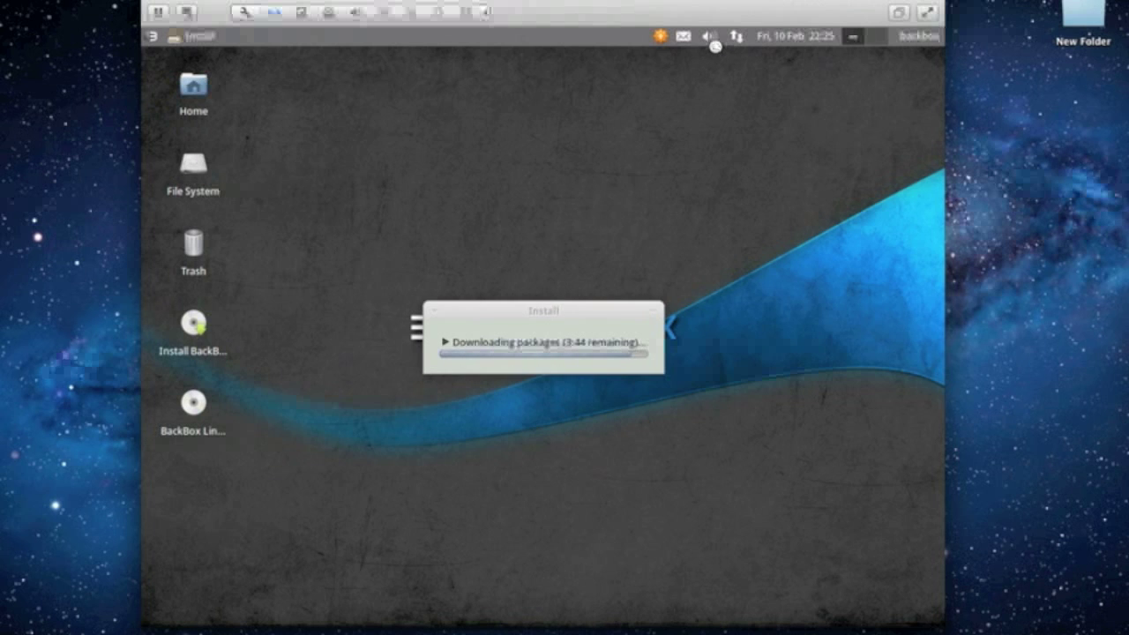
Drag the Install progress window up, uncovering the BackBox wallpaper logo
left_click(709, 34)
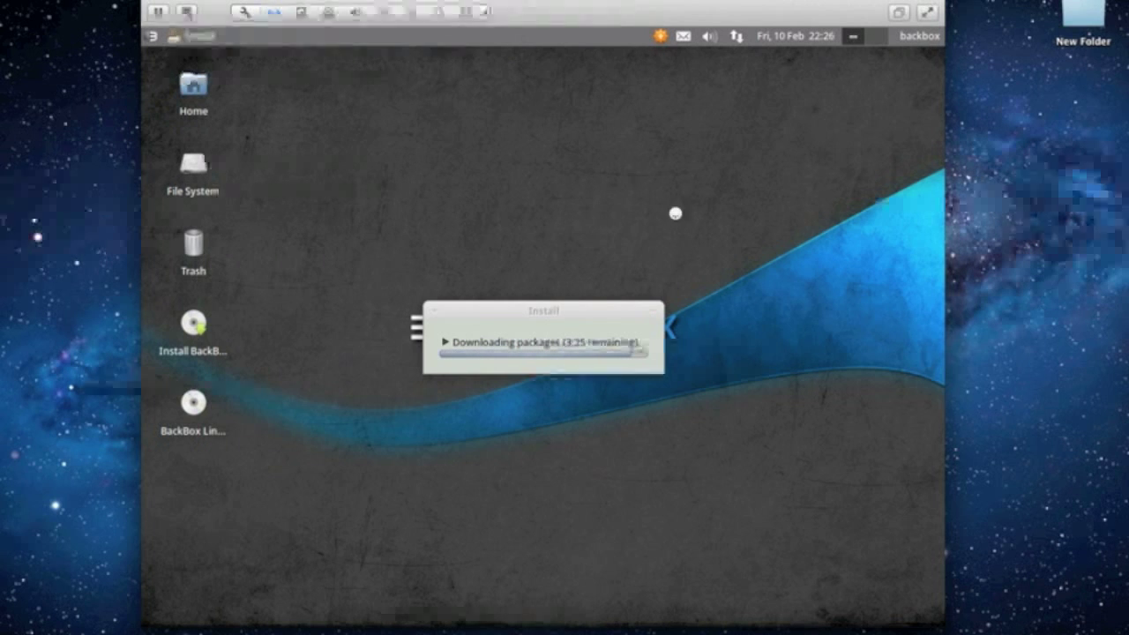
mouse_move(629, 183)
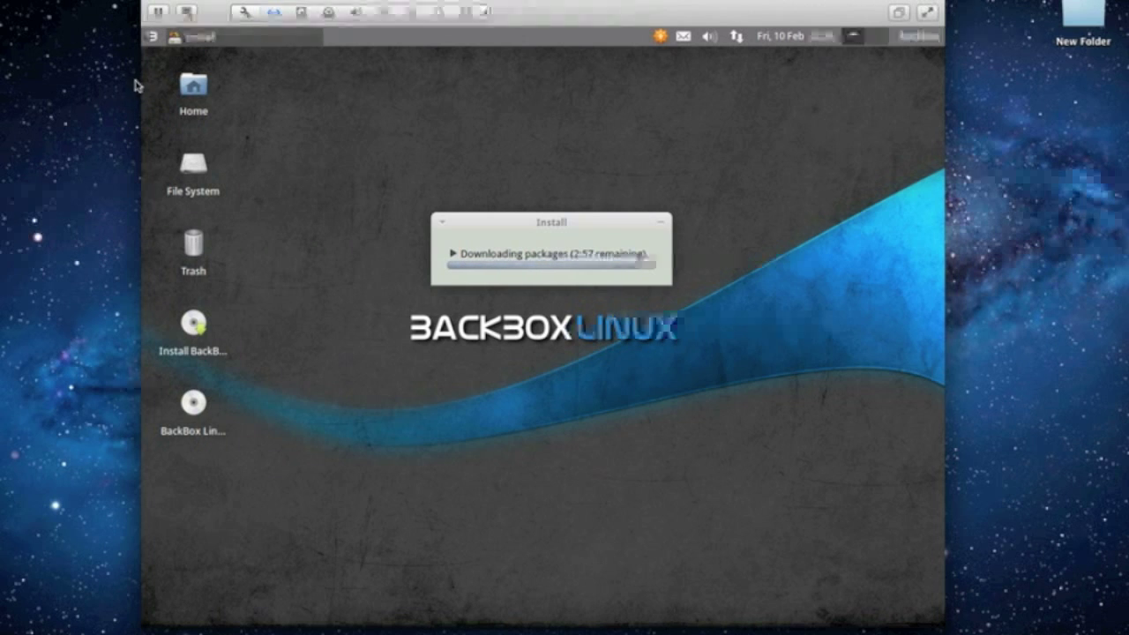
Open the applications menu from the top panel's left end
left_click(160, 36)
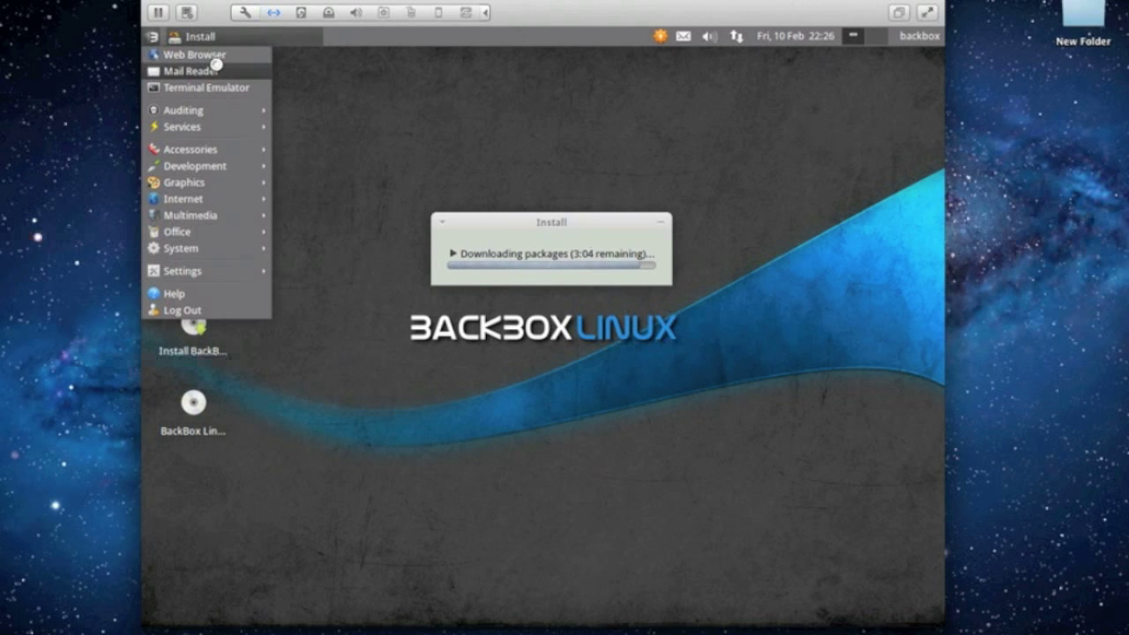
mouse_move(210, 54)
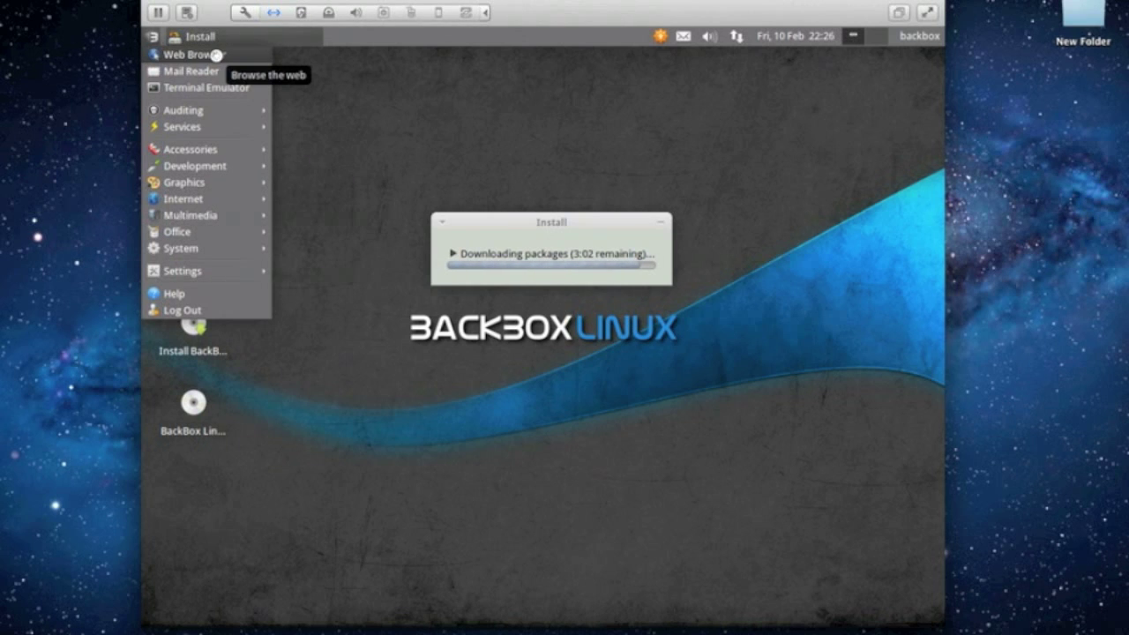
mouse_move(212, 87)
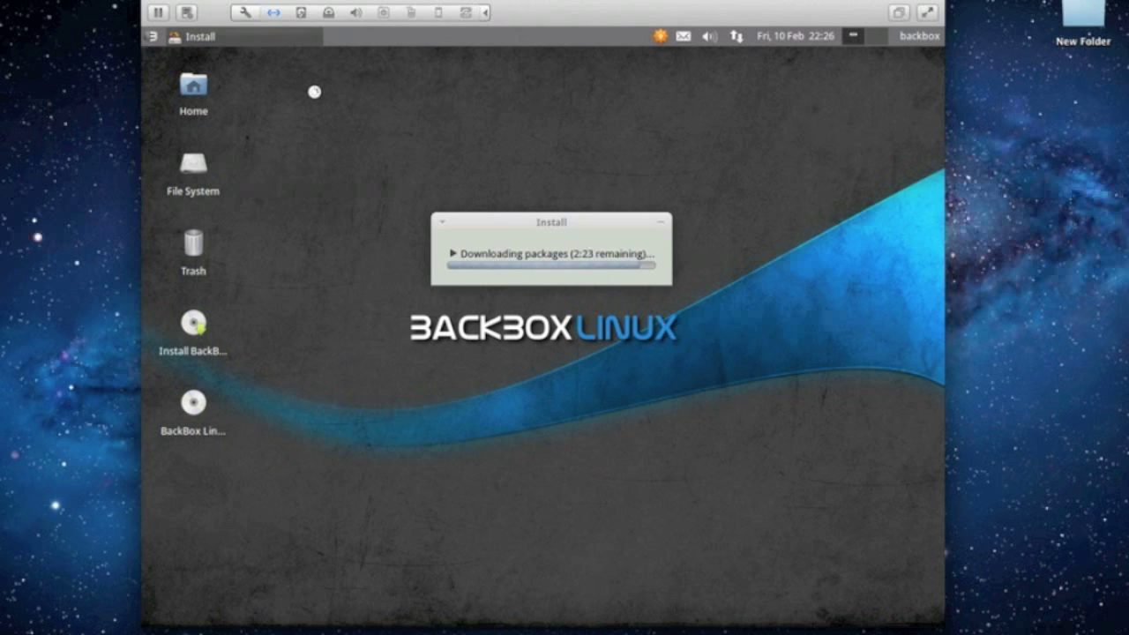
Show the desktop's context menu by right-clicking the empty desktop
right_click(314, 92)
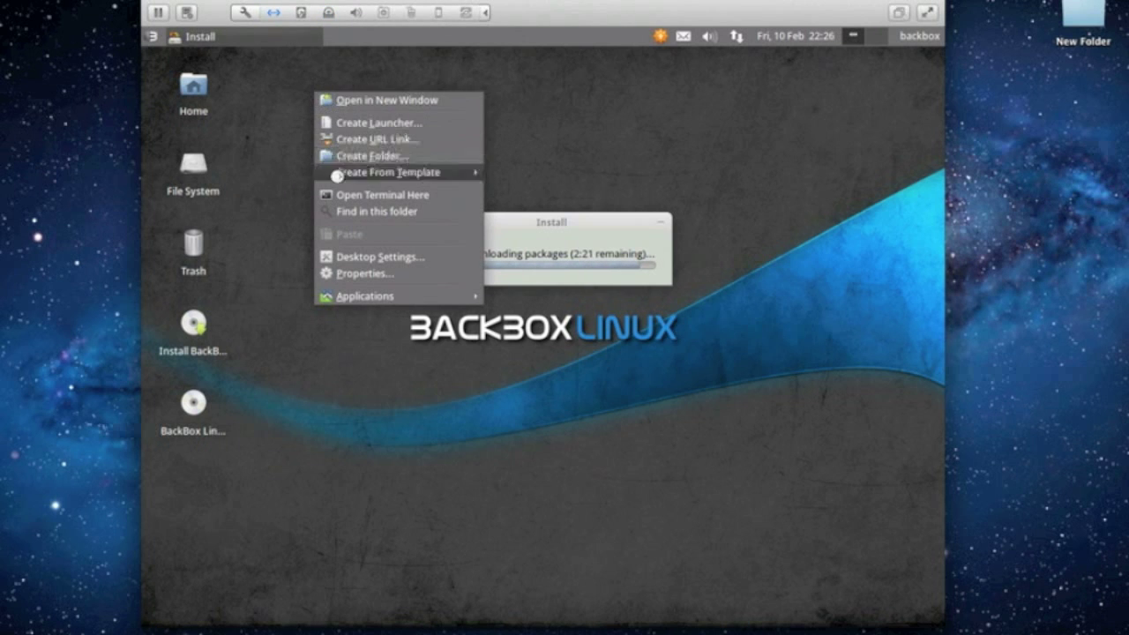
mouse_move(343, 212)
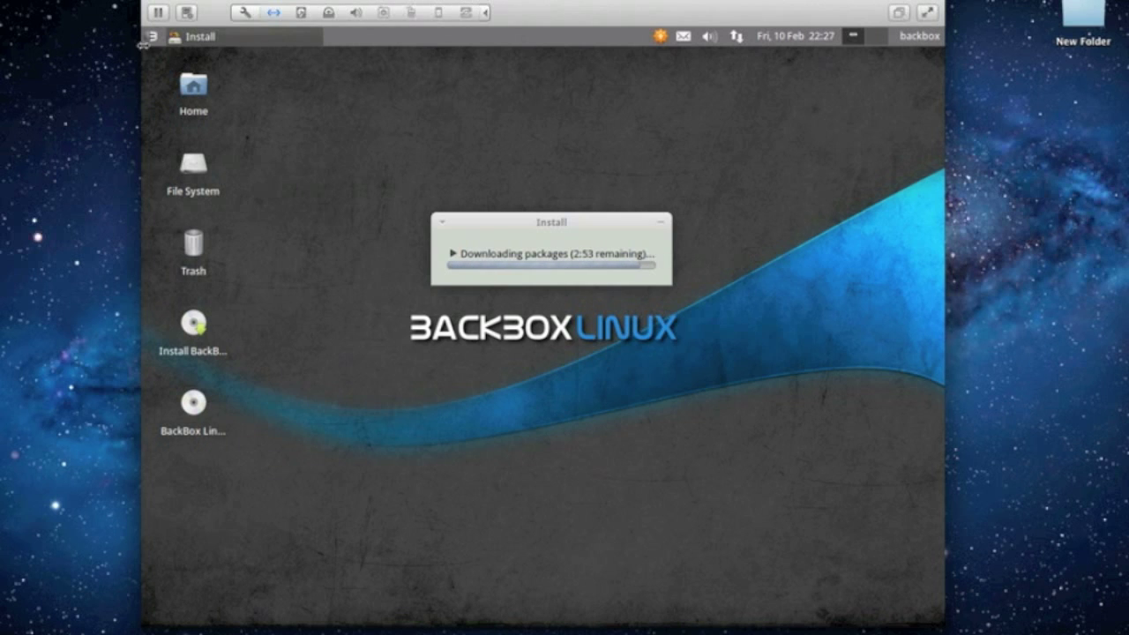
Reopen the applications menu and browse the Auditing subcategories
left_click(156, 36)
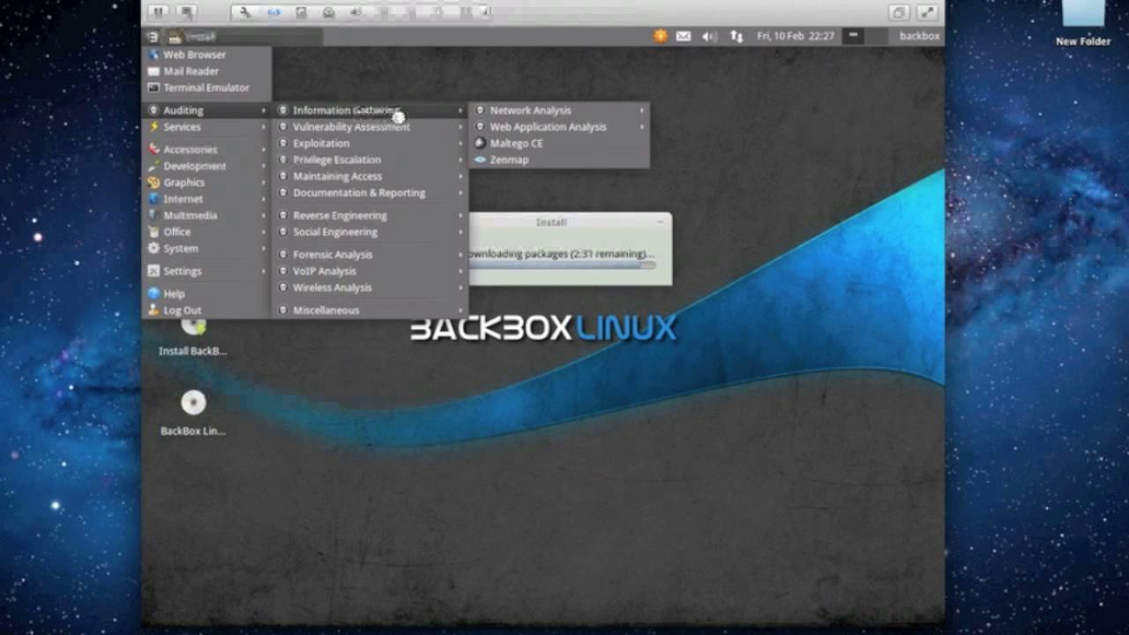
mouse_move(395, 192)
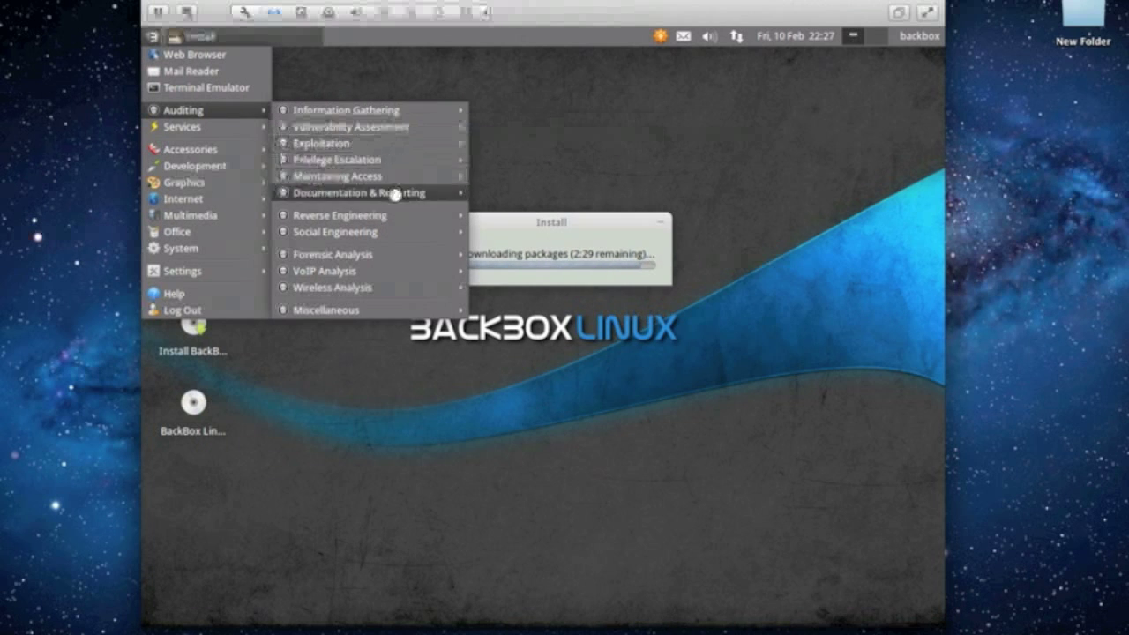
mouse_move(364, 176)
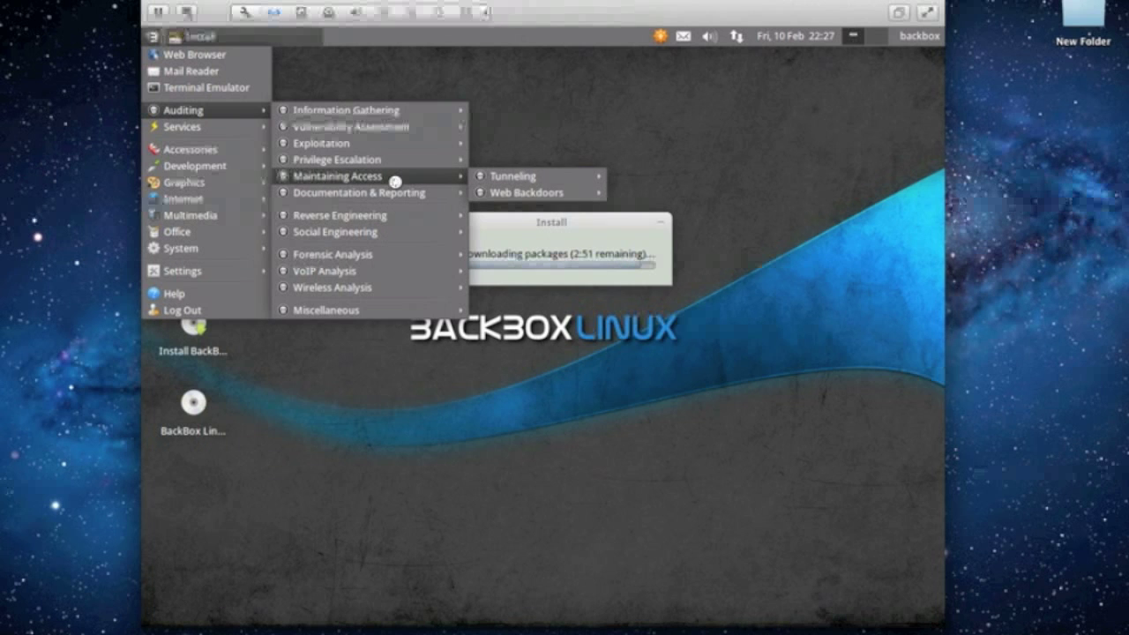
mouse_move(512, 175)
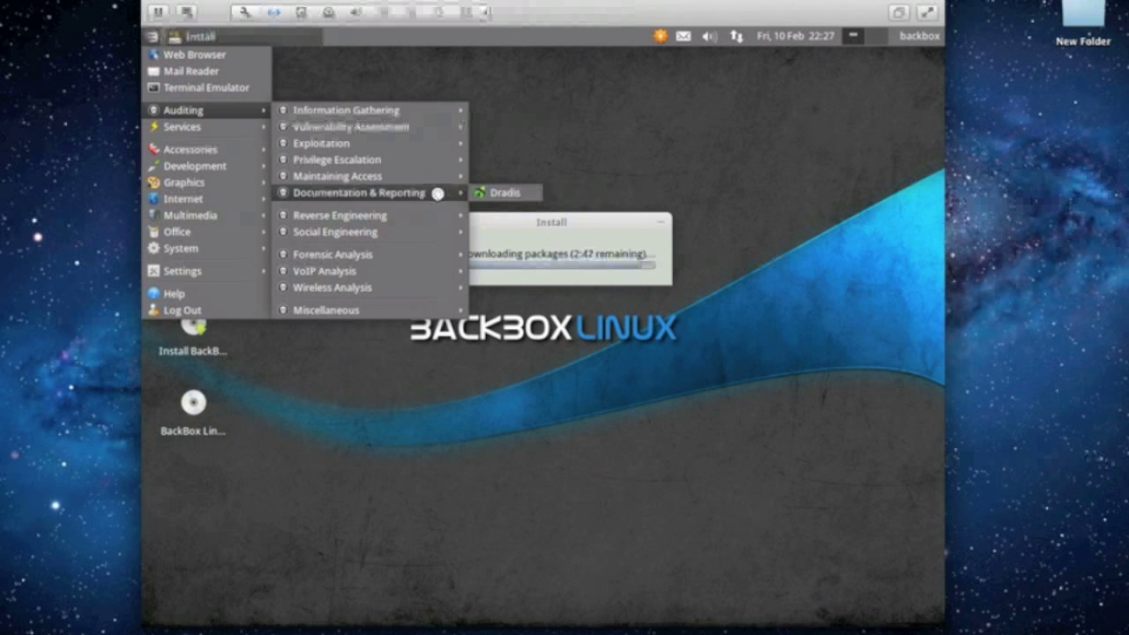
mouse_move(353, 159)
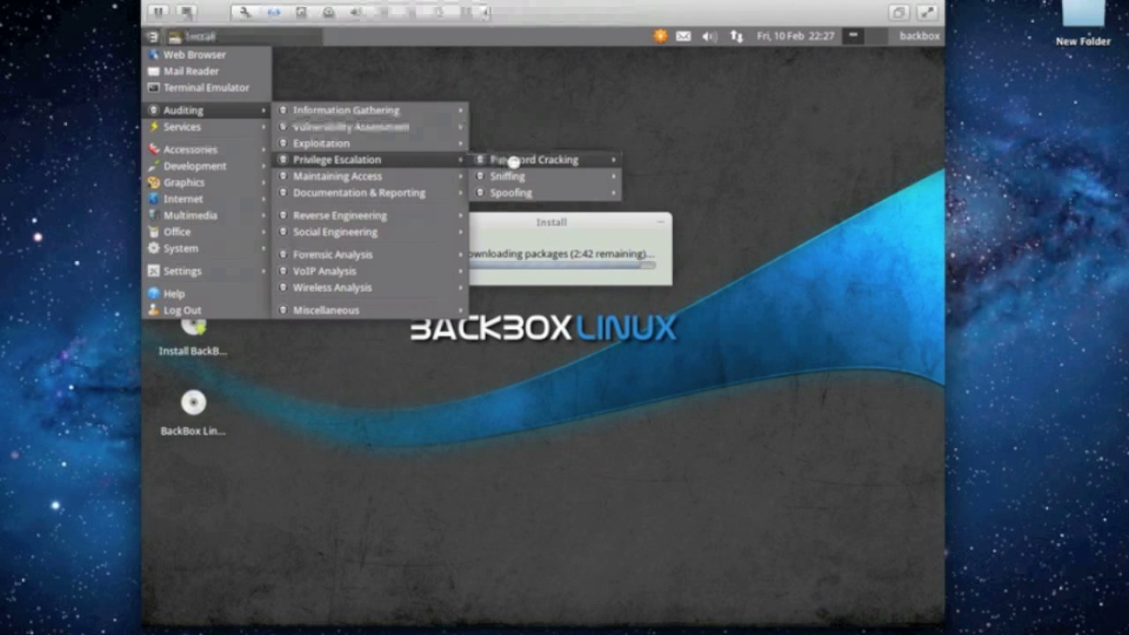
mouse_move(516, 176)
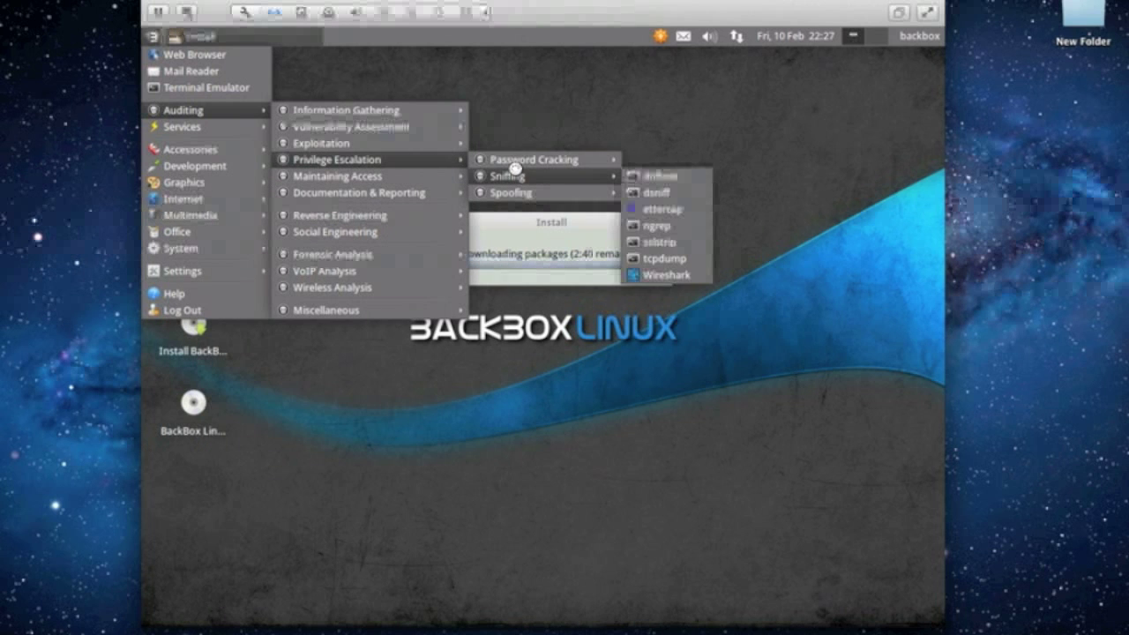
mouse_move(323, 143)
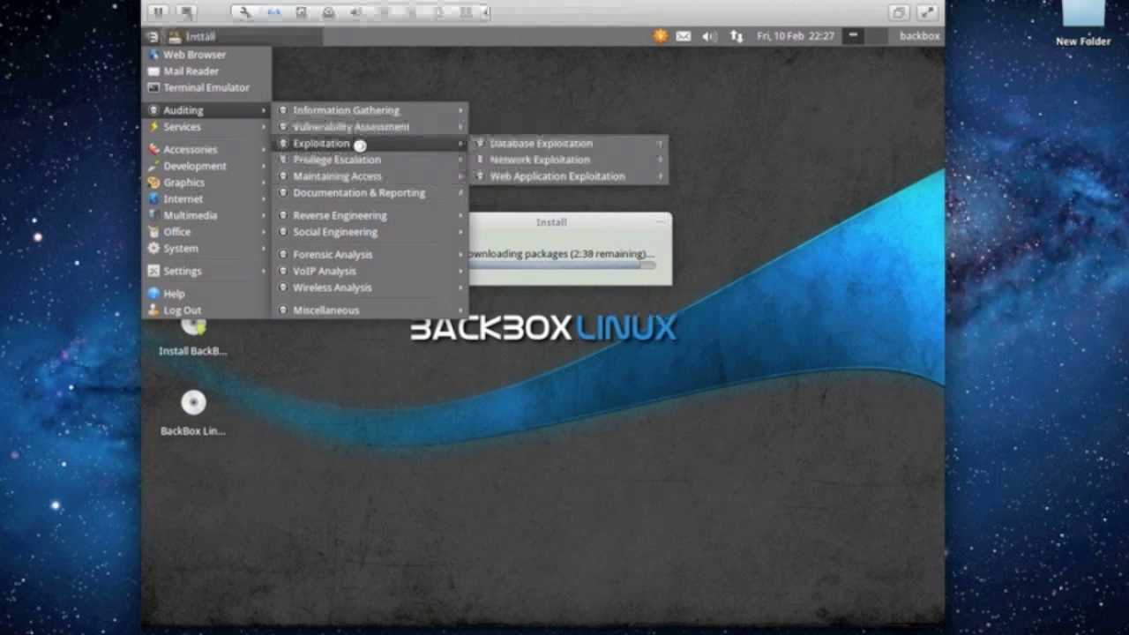
mouse_move(362, 126)
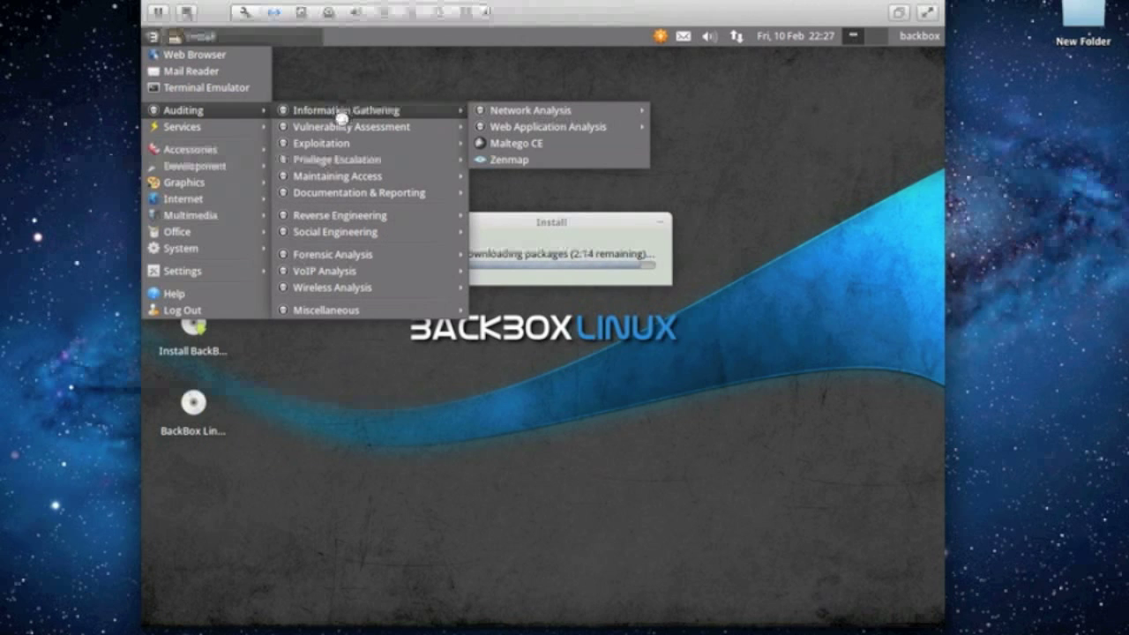
mouse_move(356, 143)
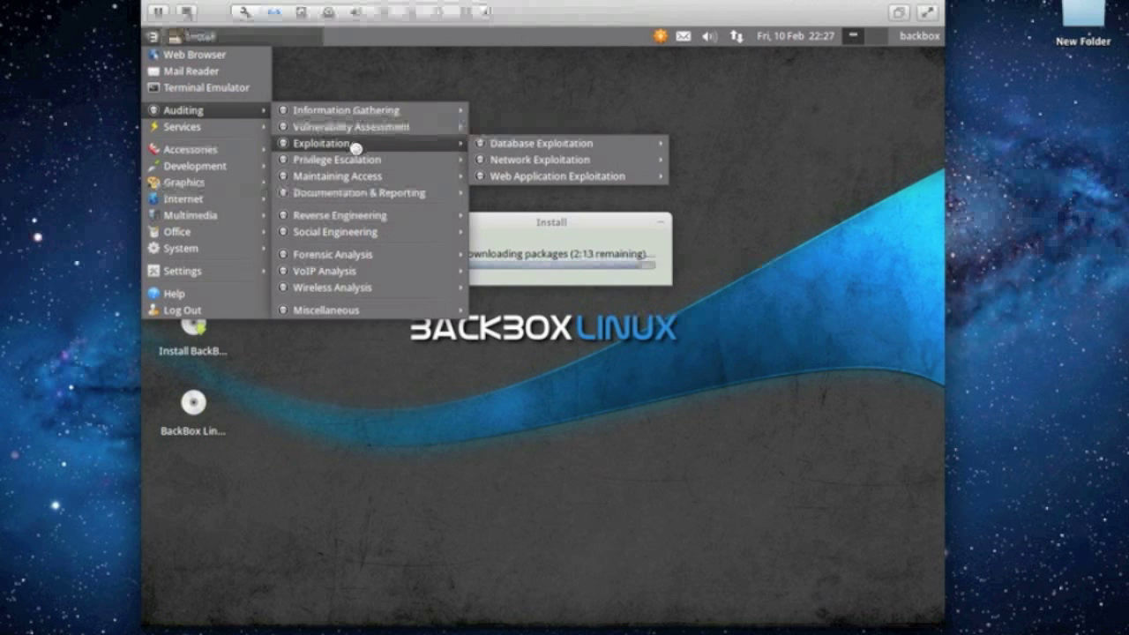
mouse_move(344, 175)
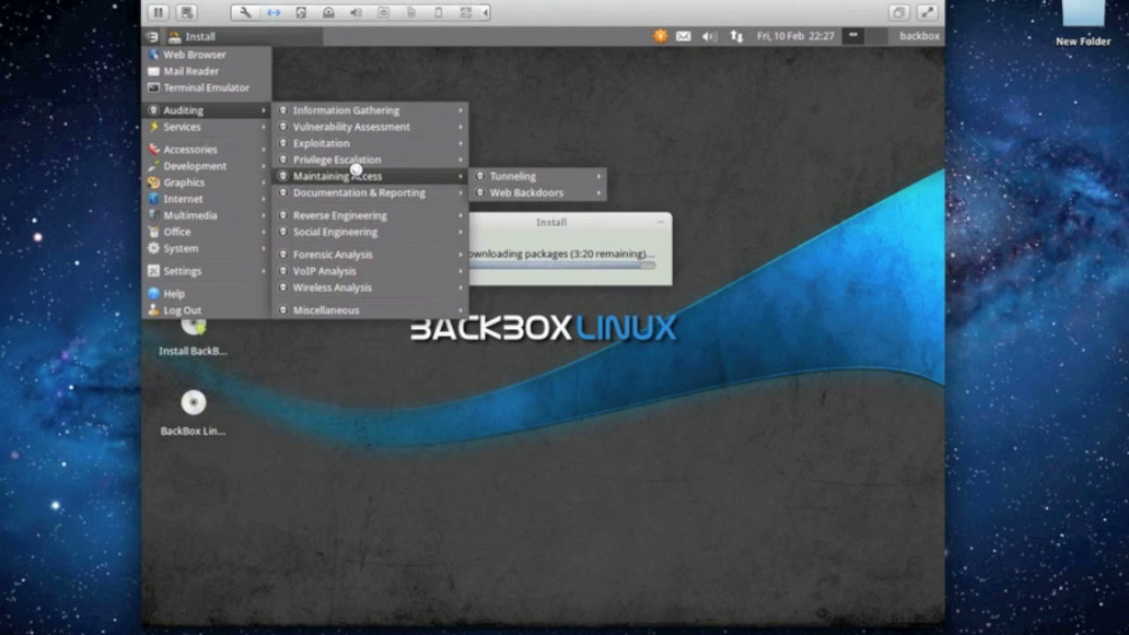
mouse_move(356, 193)
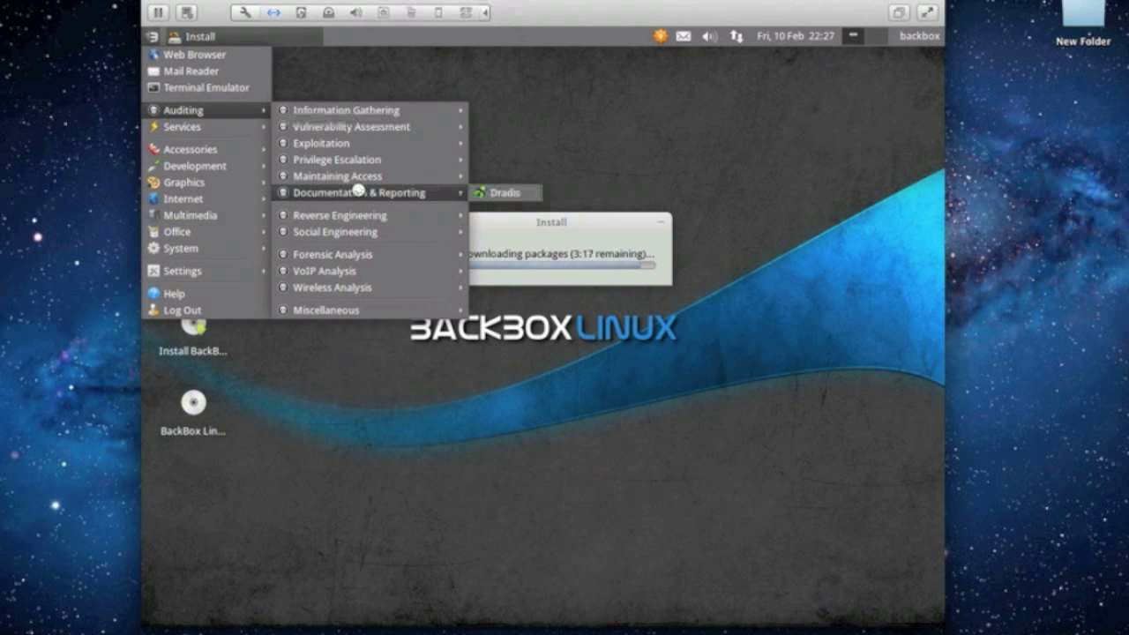
mouse_move(335, 231)
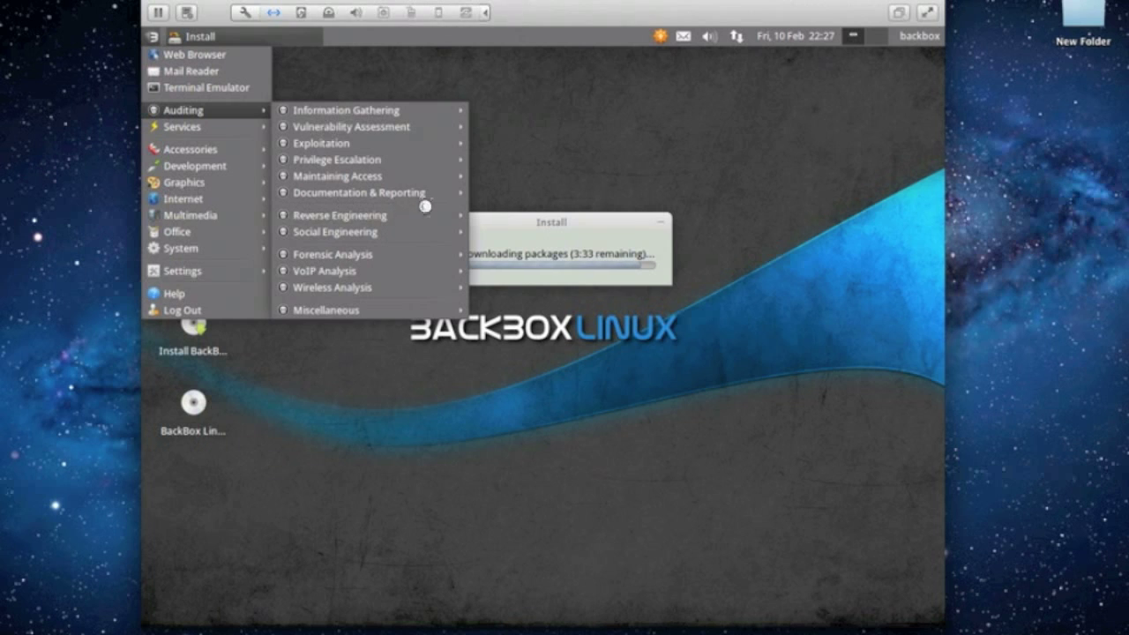
mouse_move(354, 160)
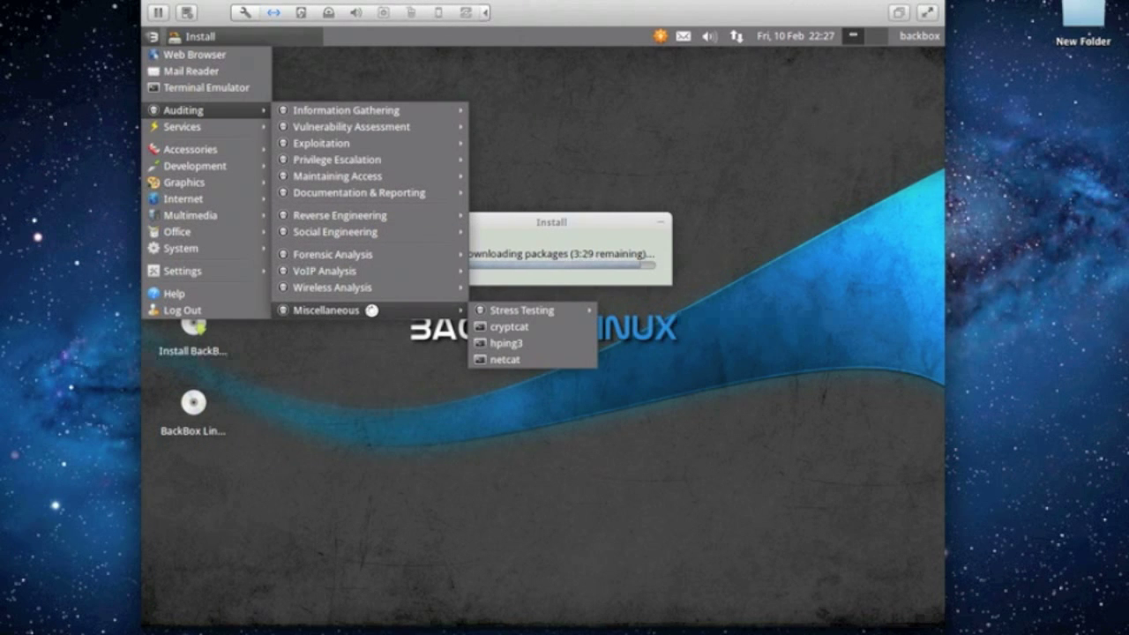
mouse_move(367, 271)
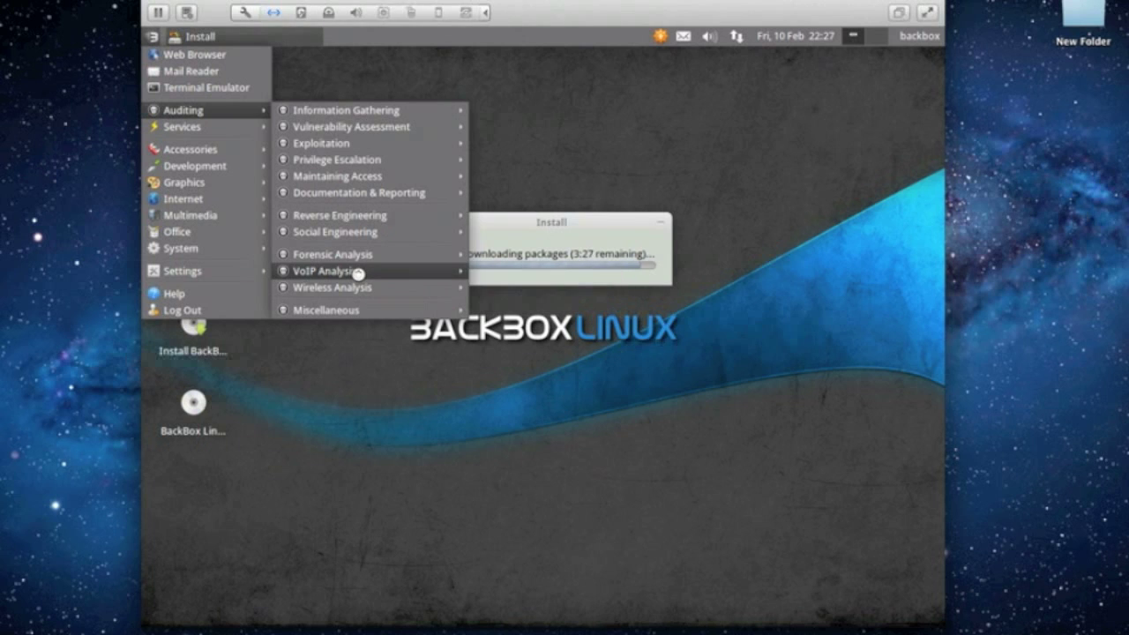
mouse_move(351, 254)
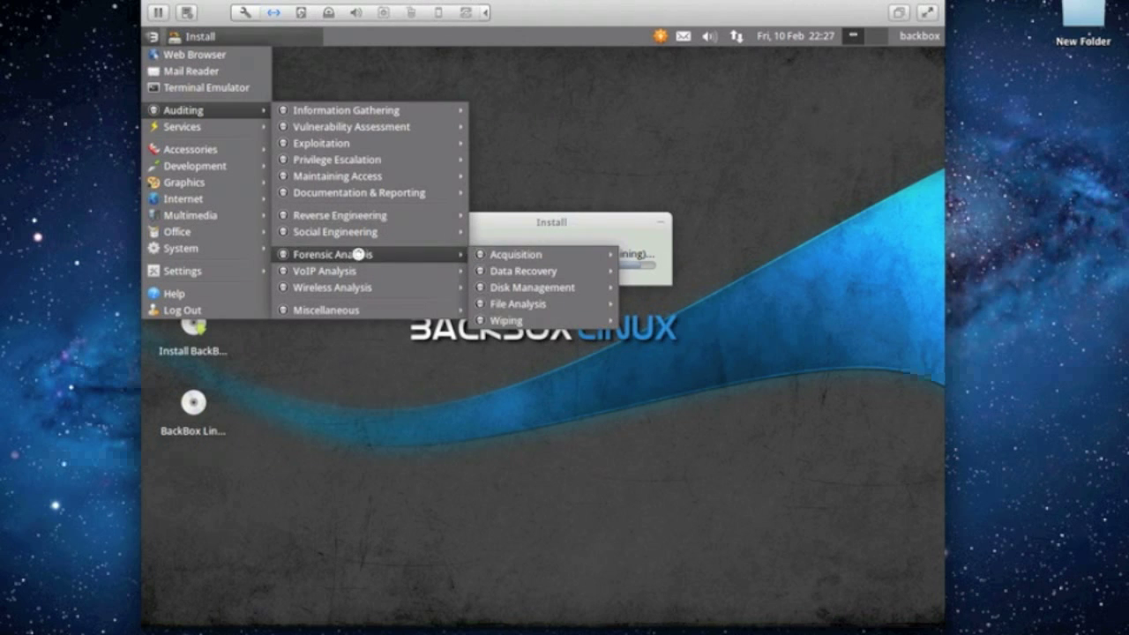
mouse_move(357, 215)
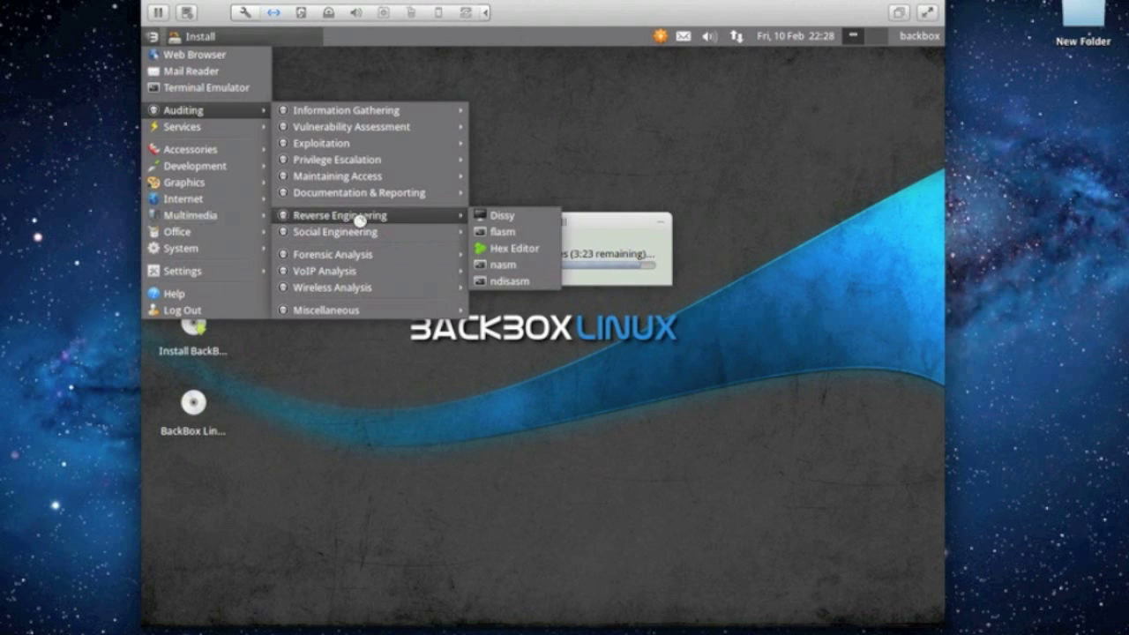
mouse_move(346, 109)
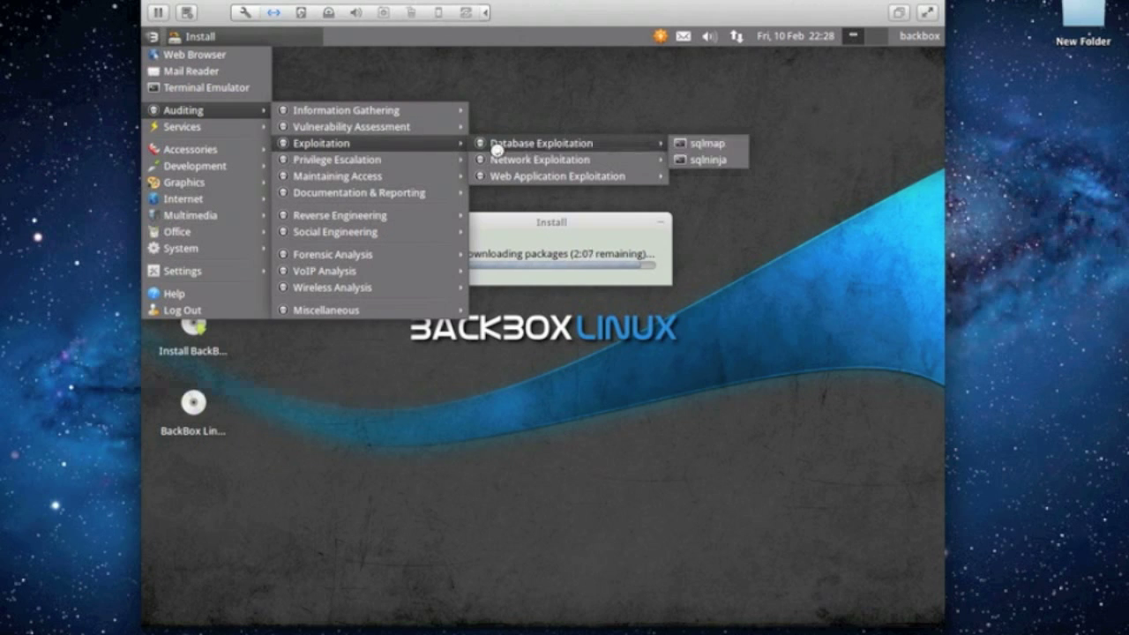
mouse_move(539, 159)
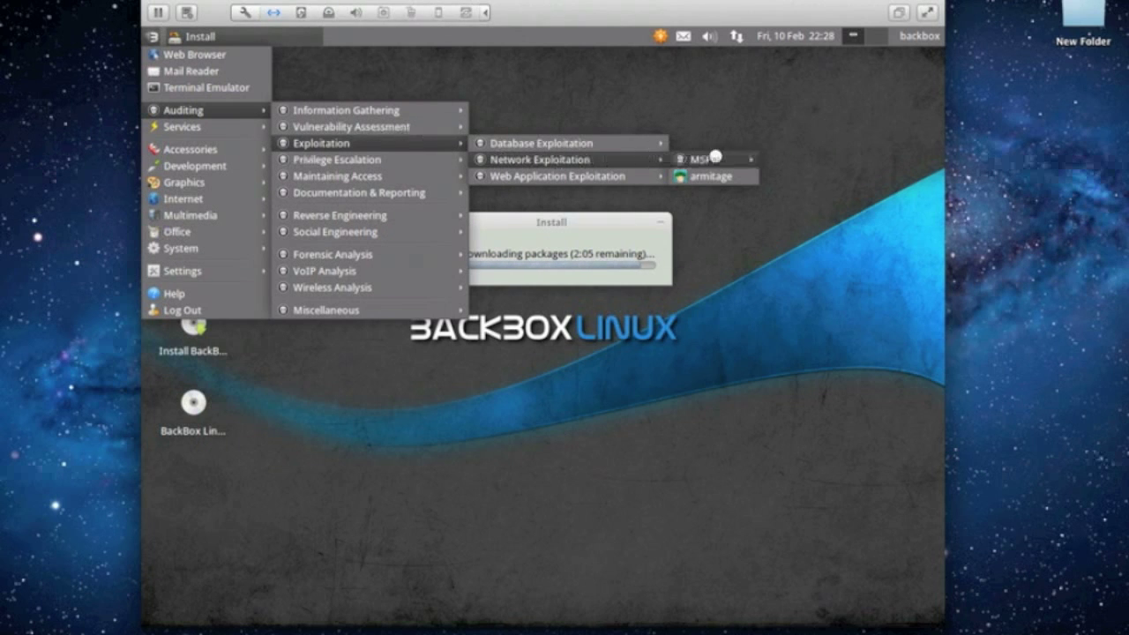
mouse_move(701, 160)
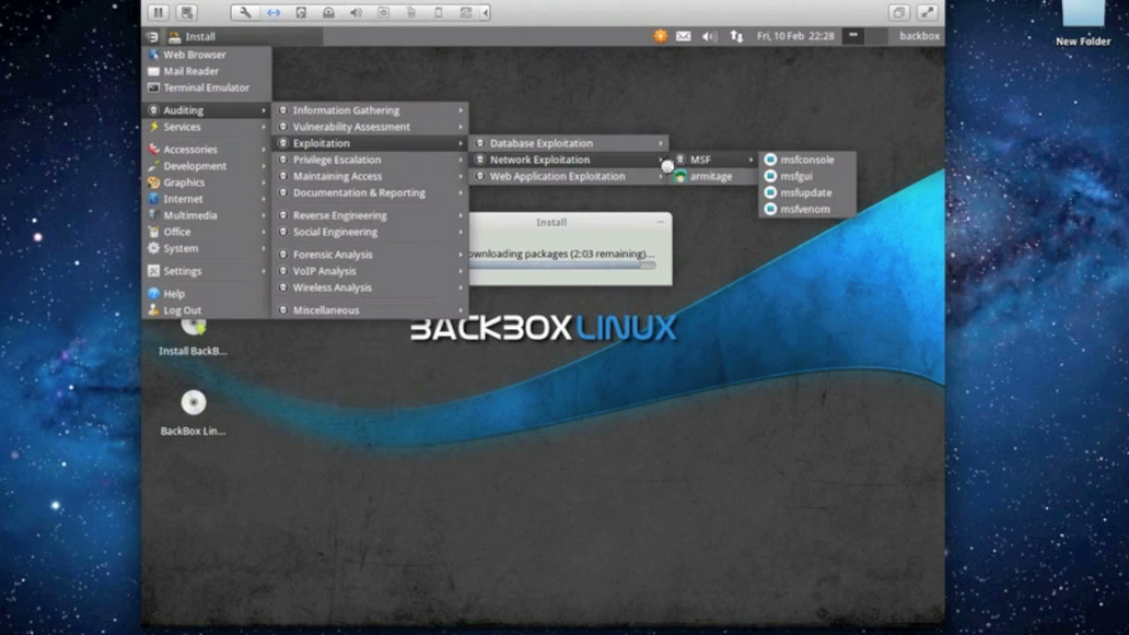
mouse_move(370, 160)
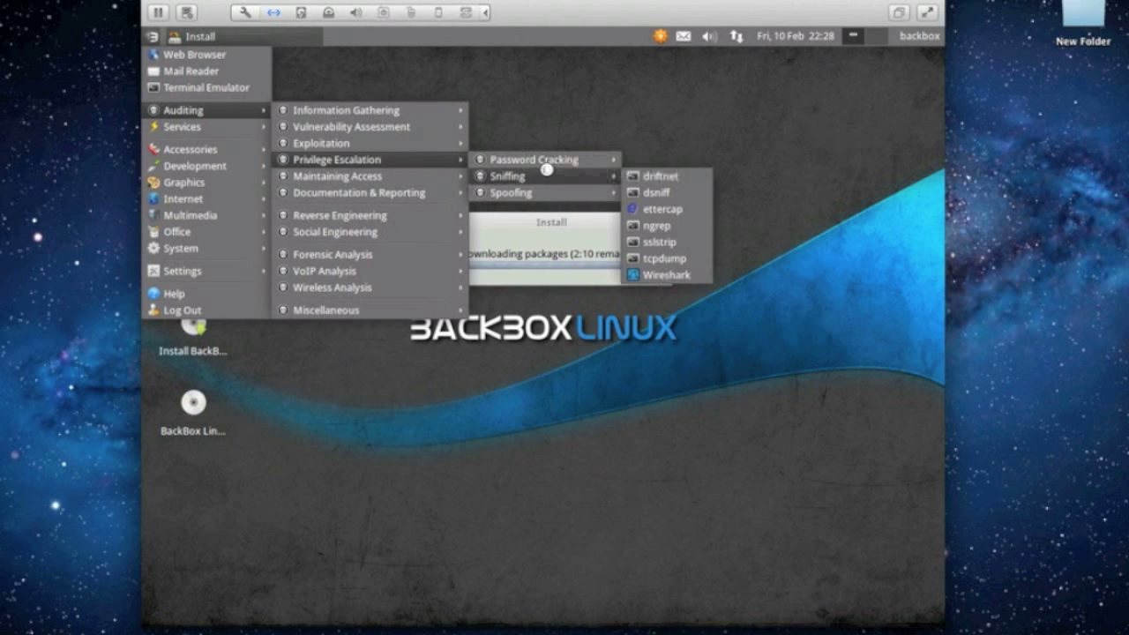
mouse_move(523, 194)
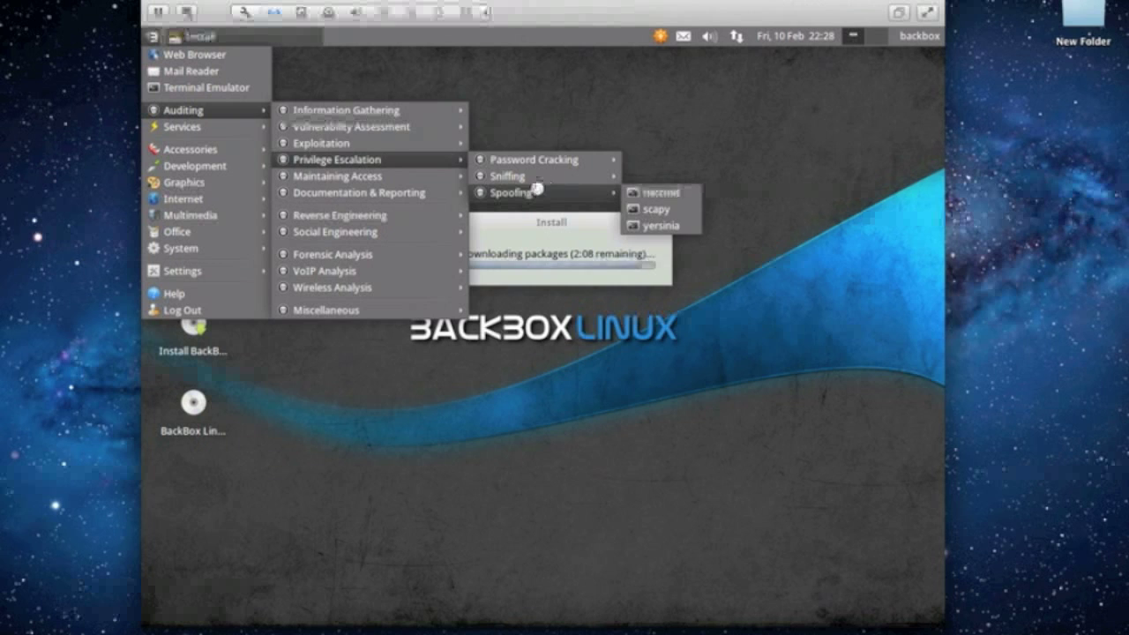
mouse_move(340, 175)
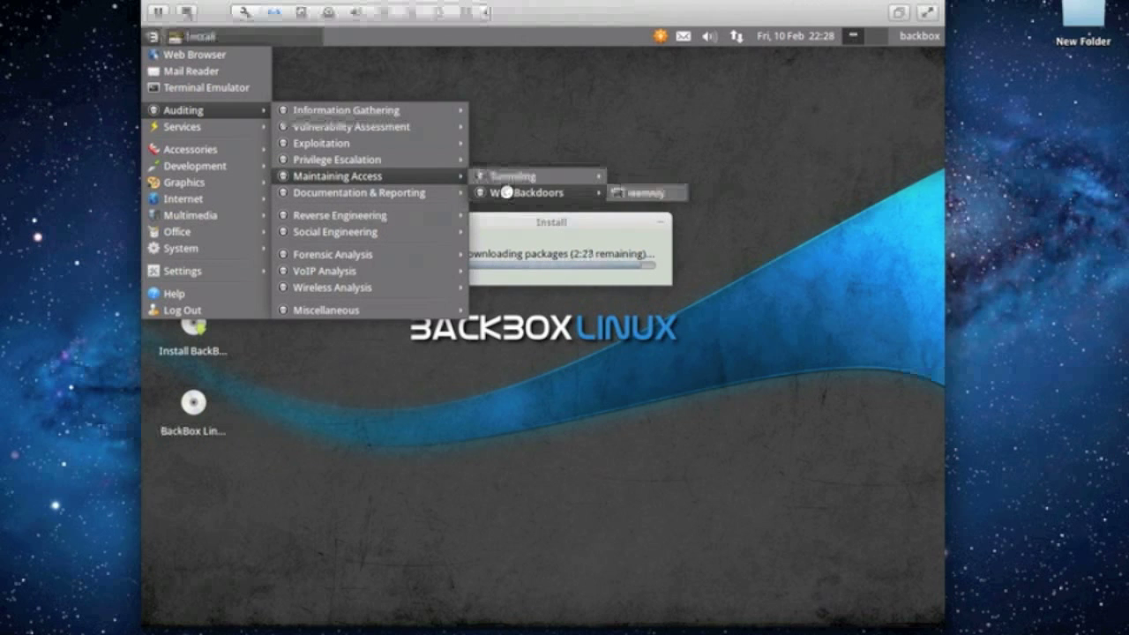
mouse_move(340, 215)
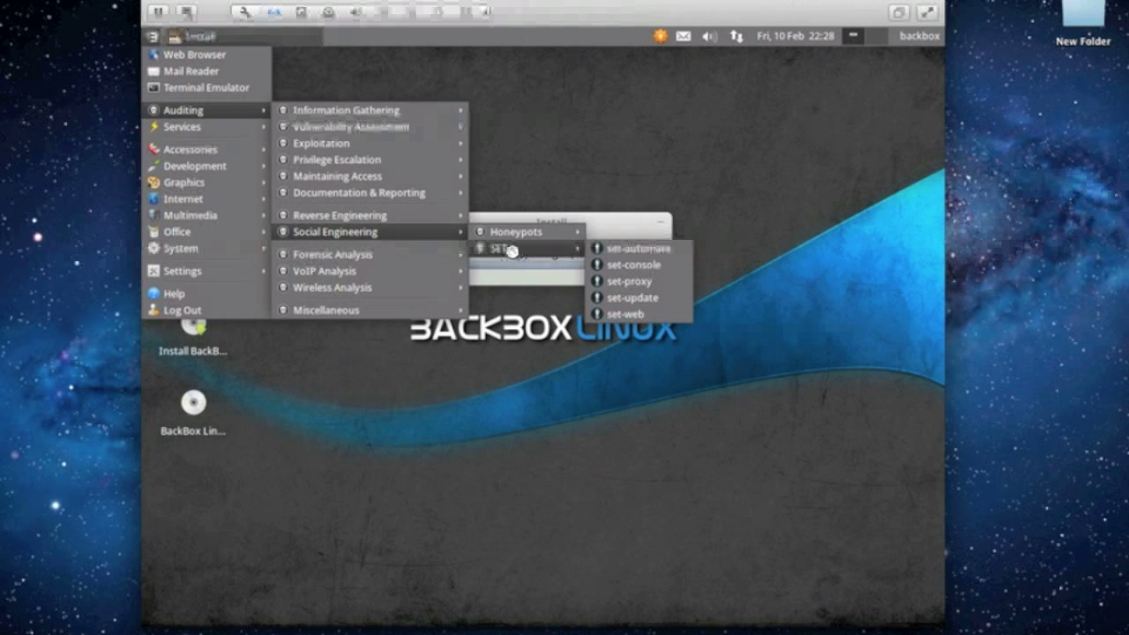
mouse_move(335, 254)
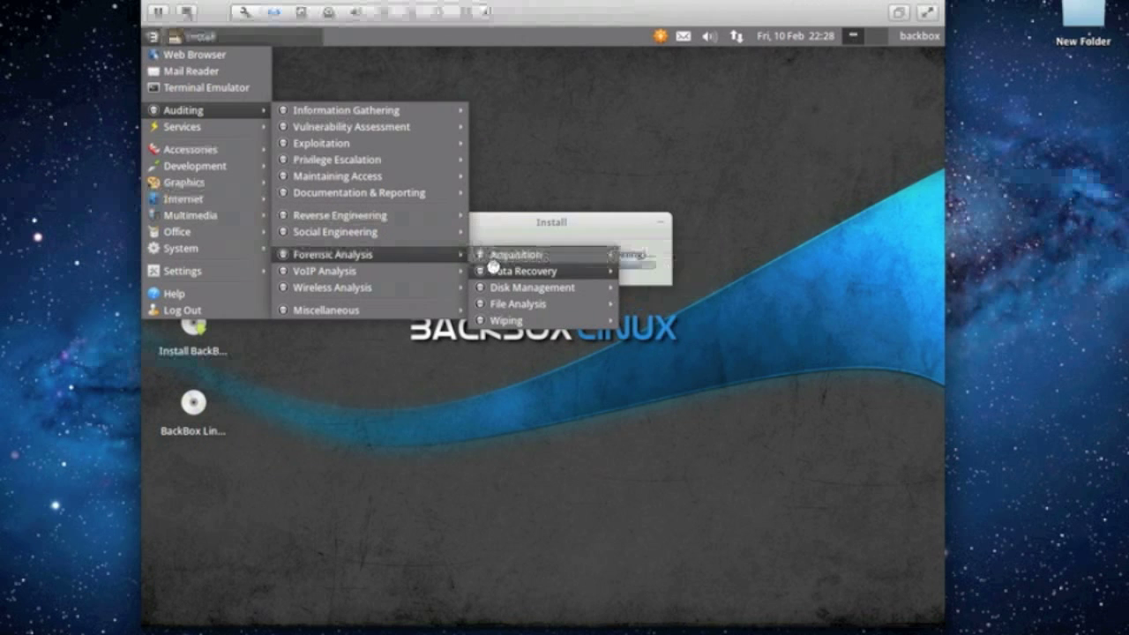
mouse_move(516, 298)
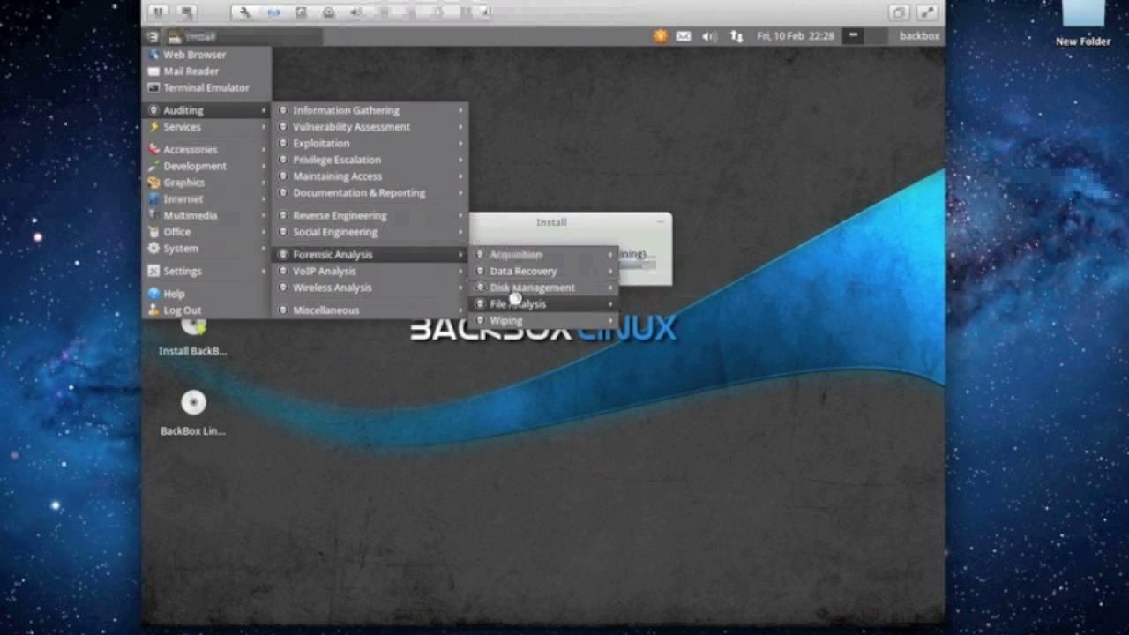
mouse_move(508, 320)
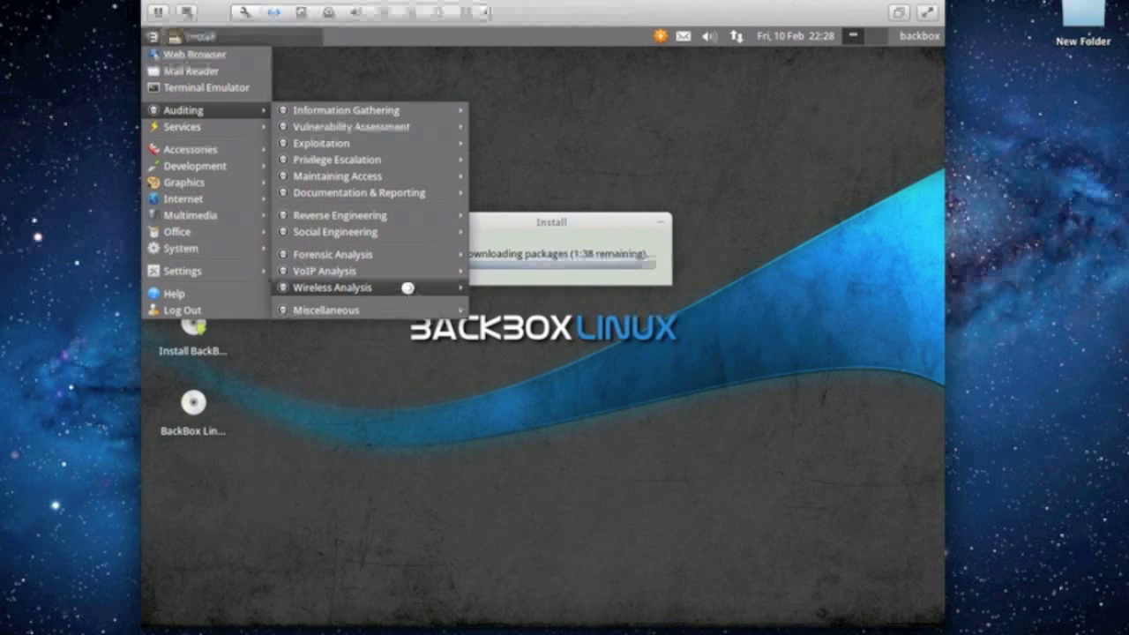
mouse_move(329, 271)
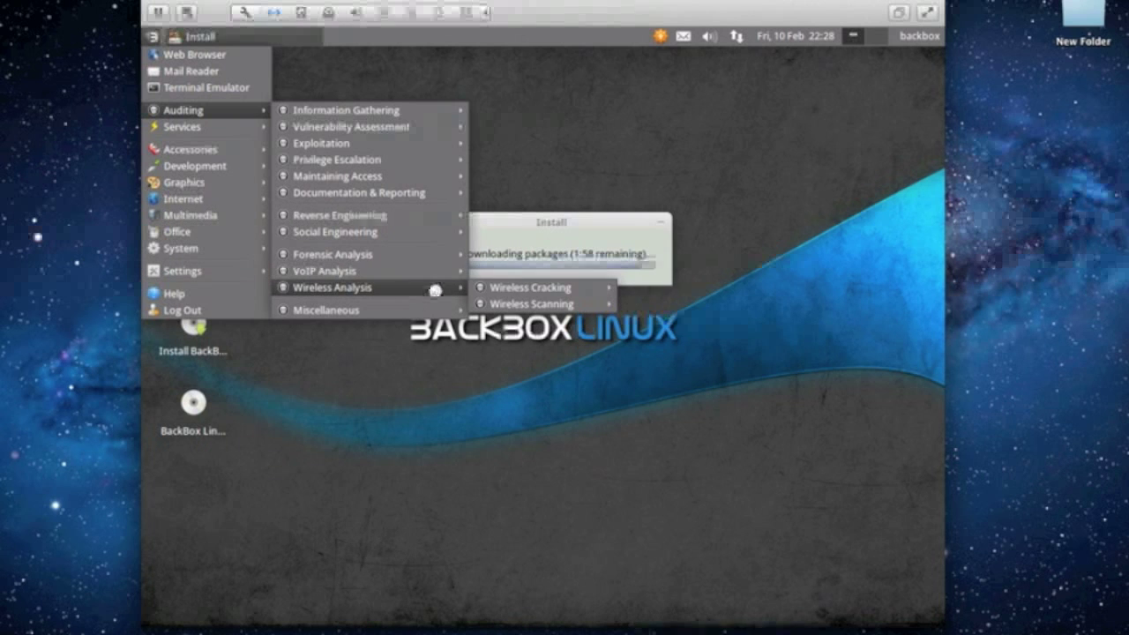
mouse_move(511, 287)
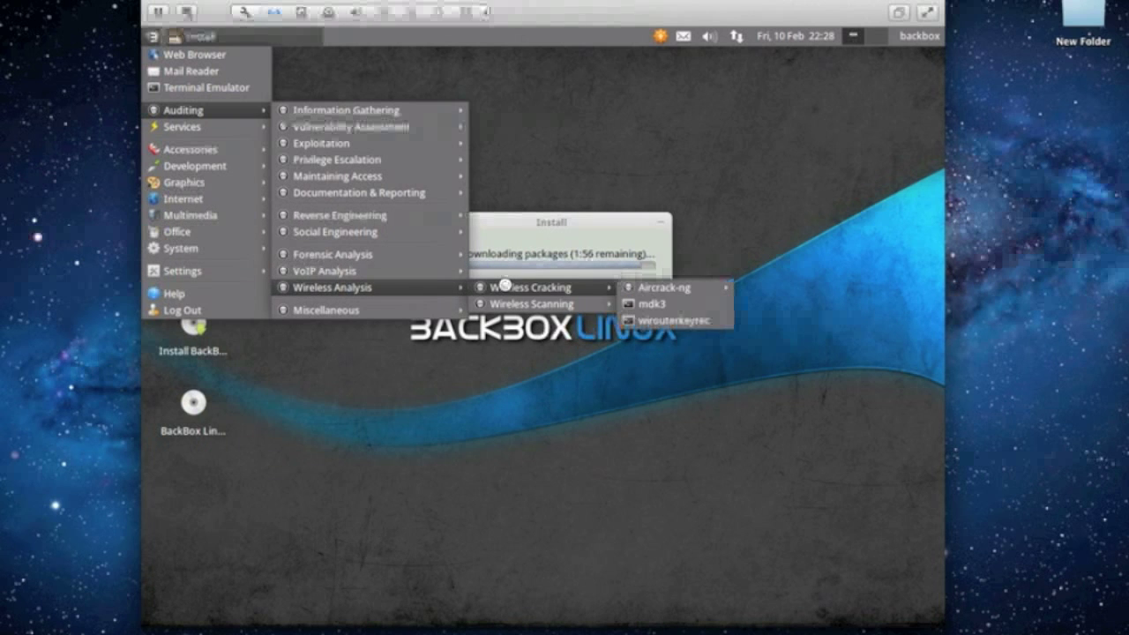
mouse_move(527, 303)
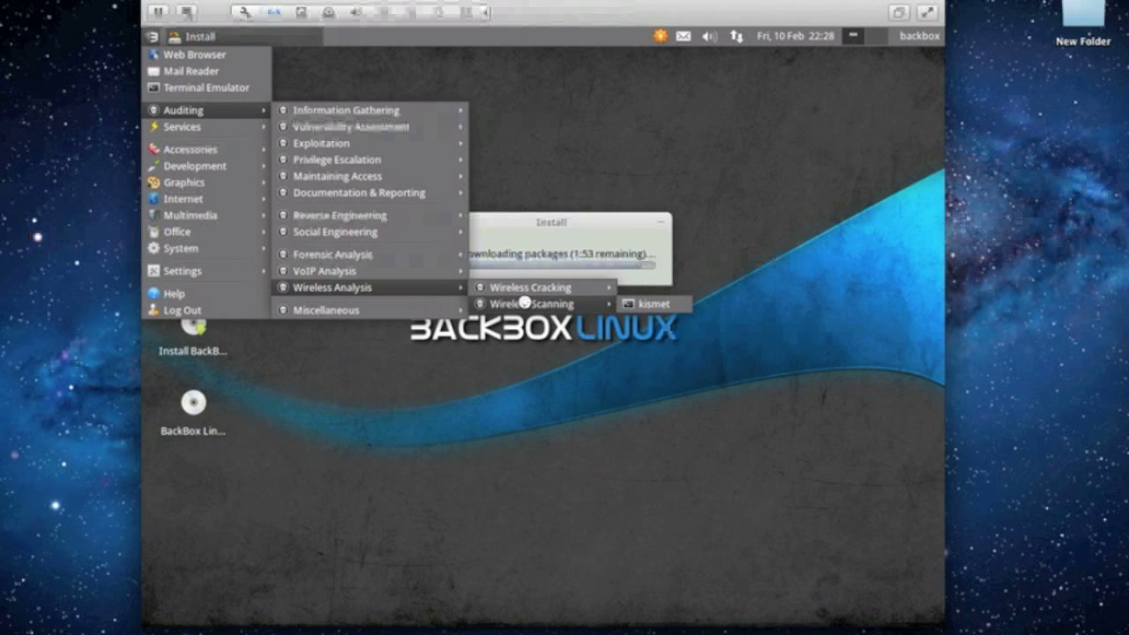
mouse_move(326, 310)
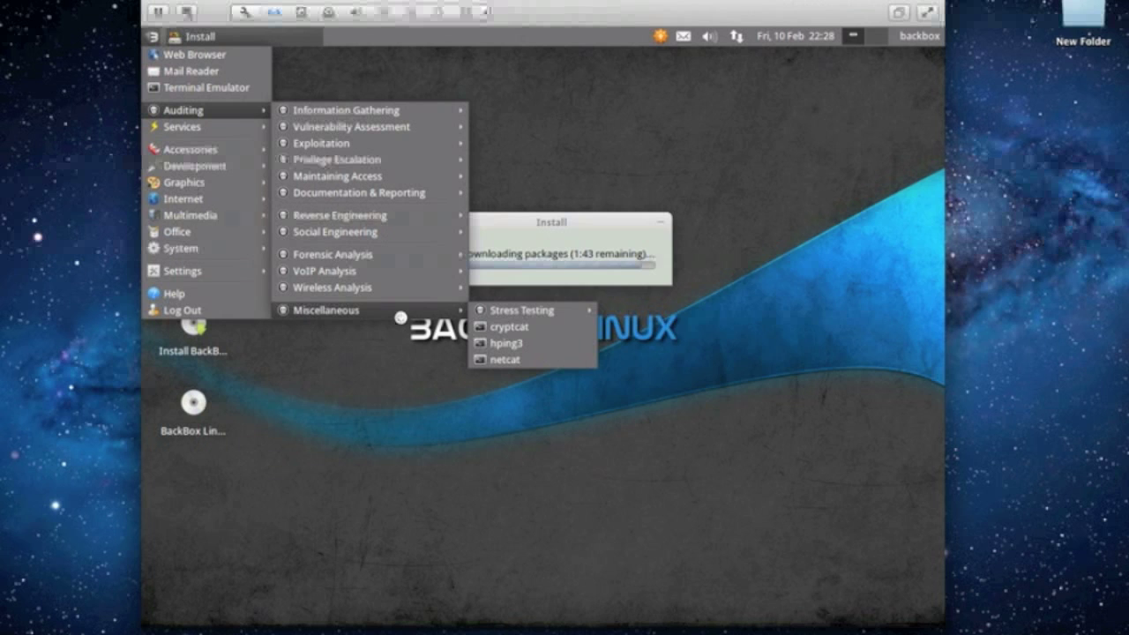
mouse_move(205, 245)
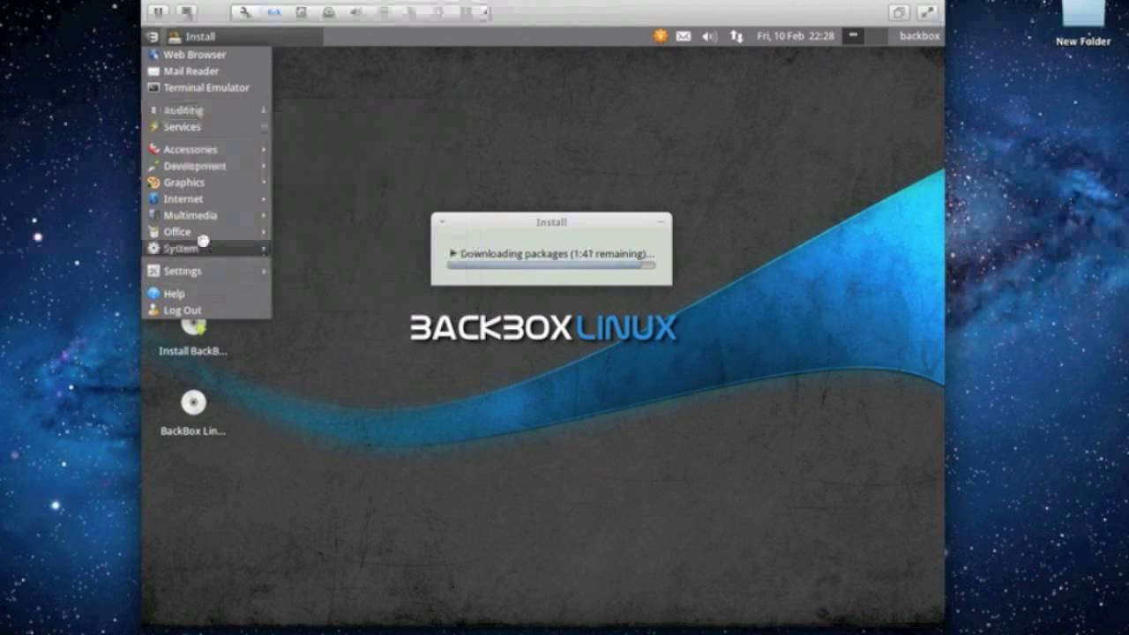
mouse_move(181, 126)
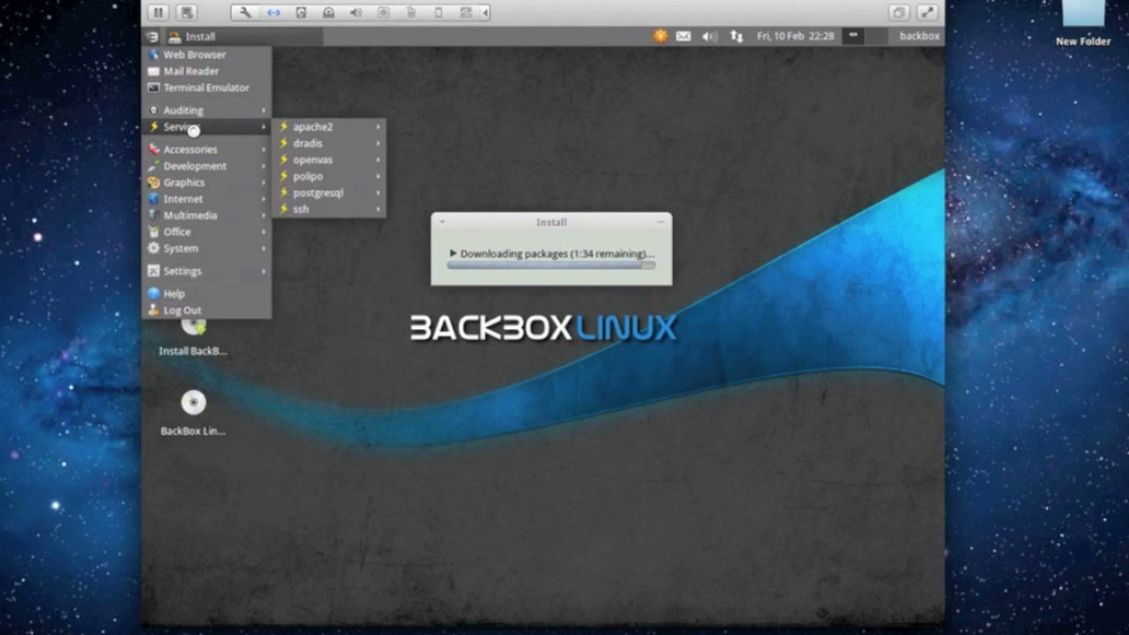
mouse_move(327, 126)
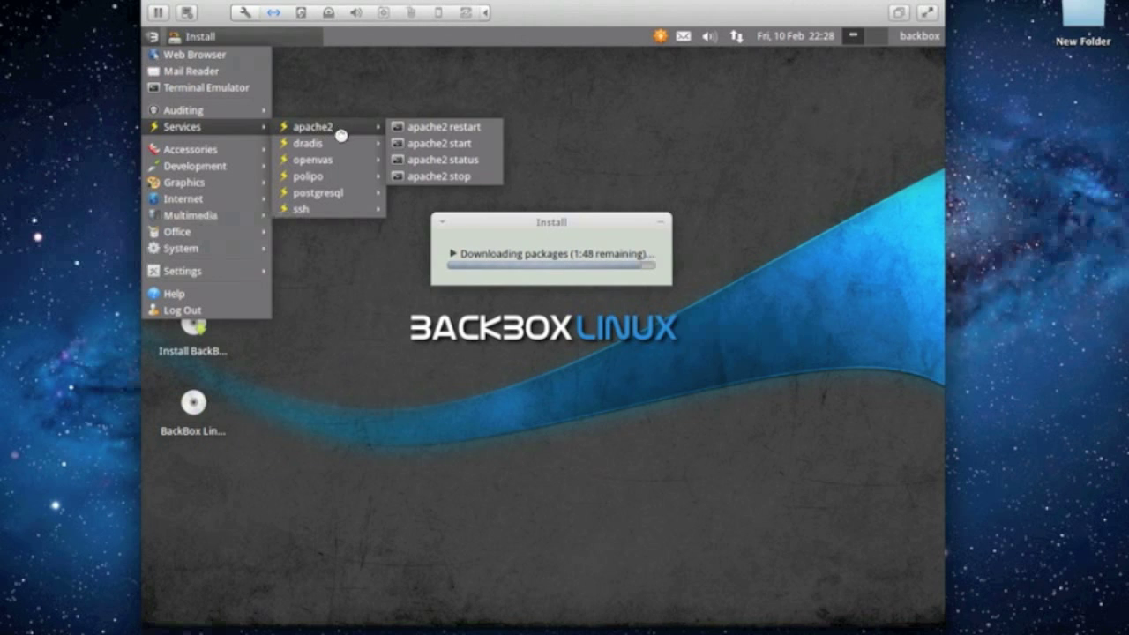
mouse_move(313, 160)
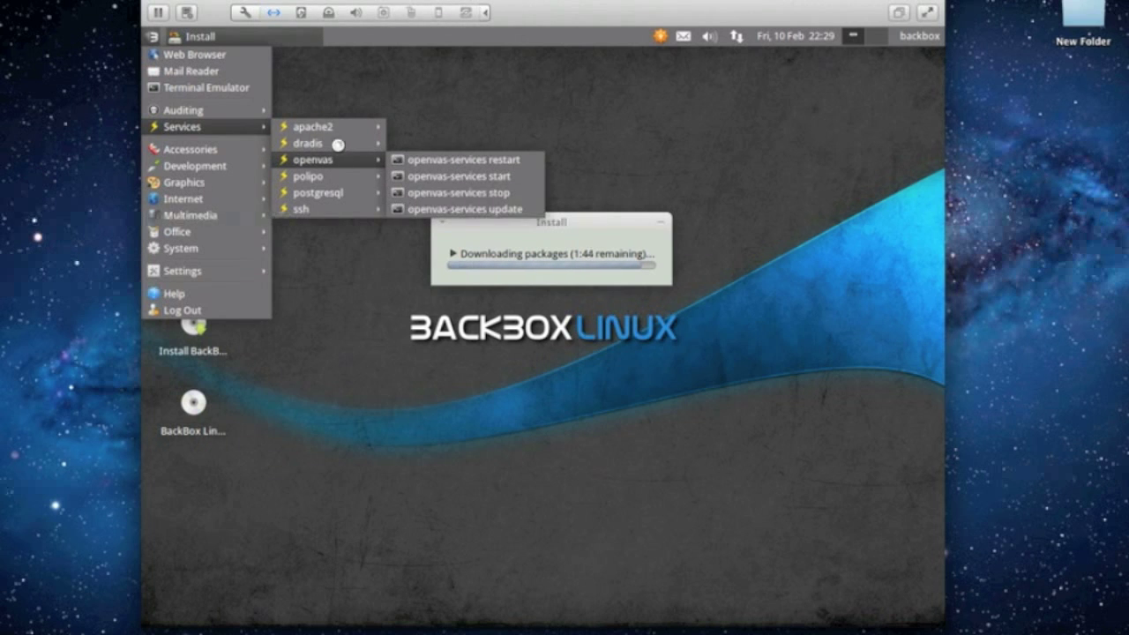
mouse_move(309, 143)
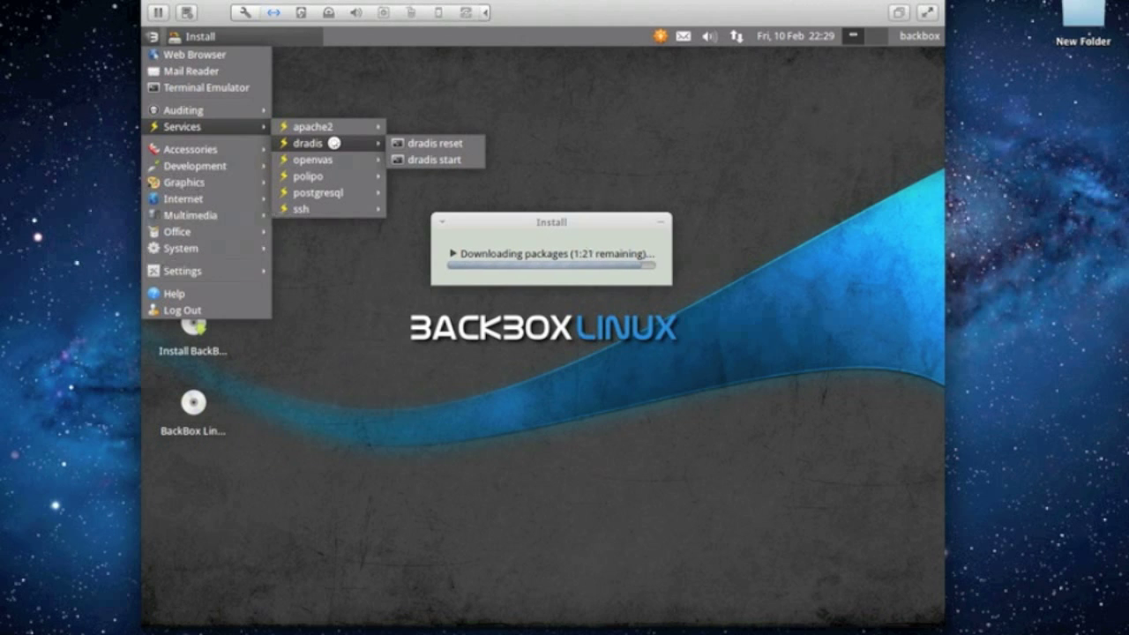
mouse_move(308, 175)
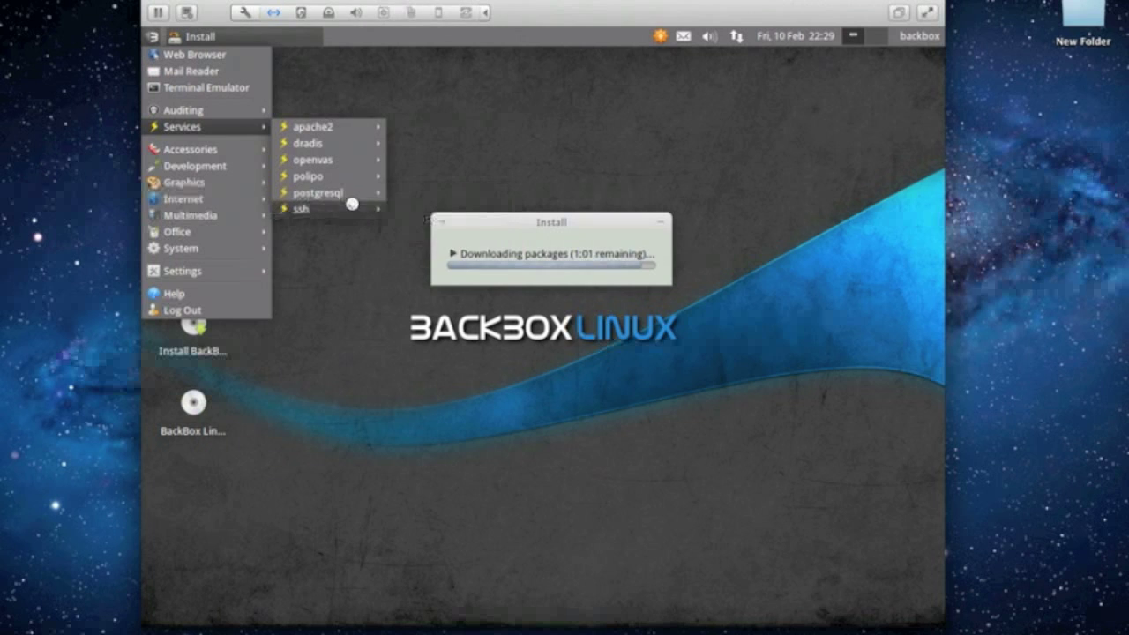
mouse_move(190, 148)
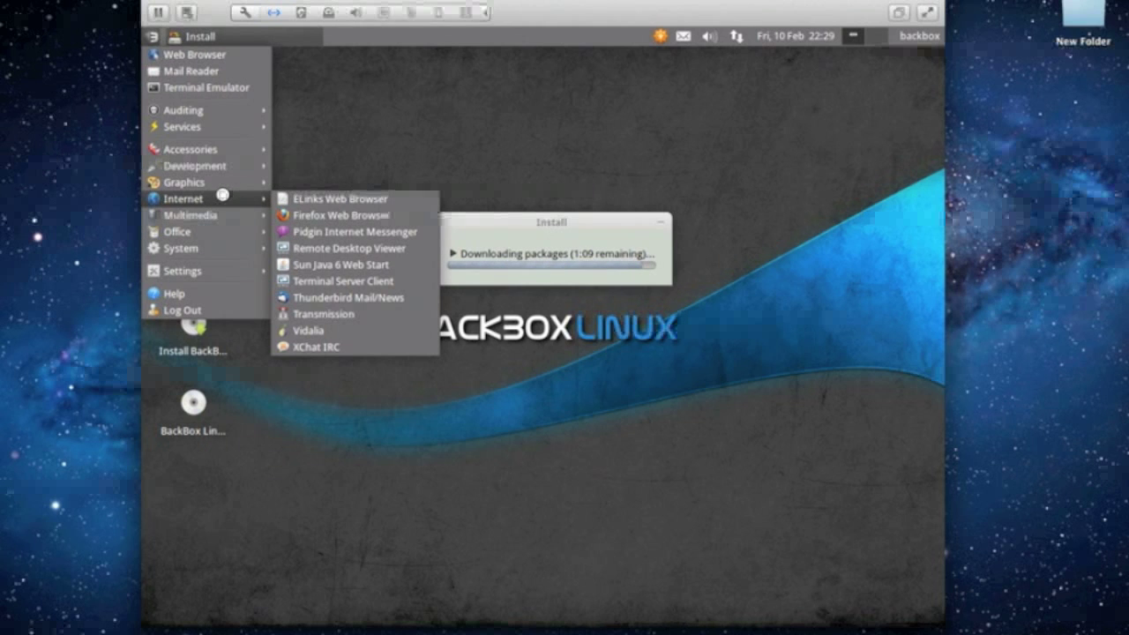
mouse_move(326, 331)
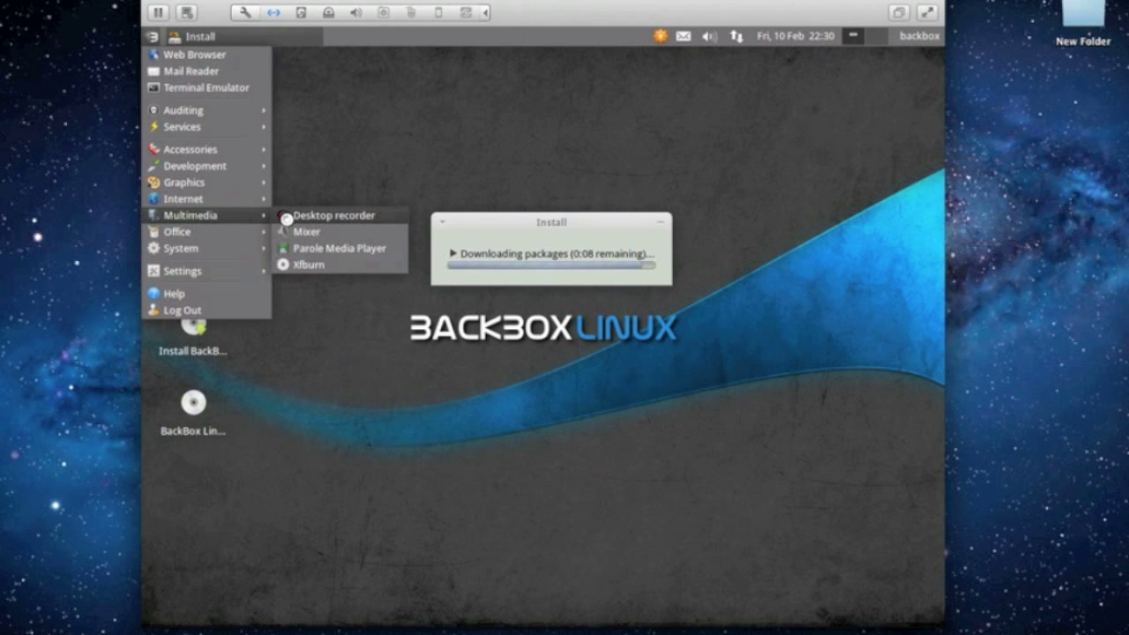
mouse_move(176, 231)
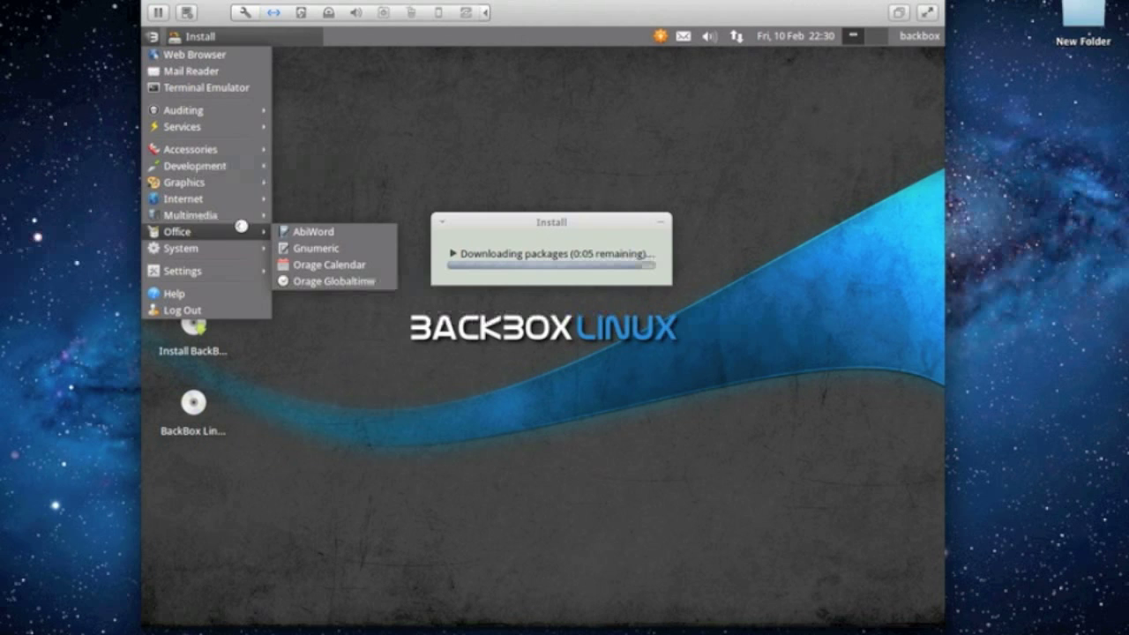
mouse_move(180, 248)
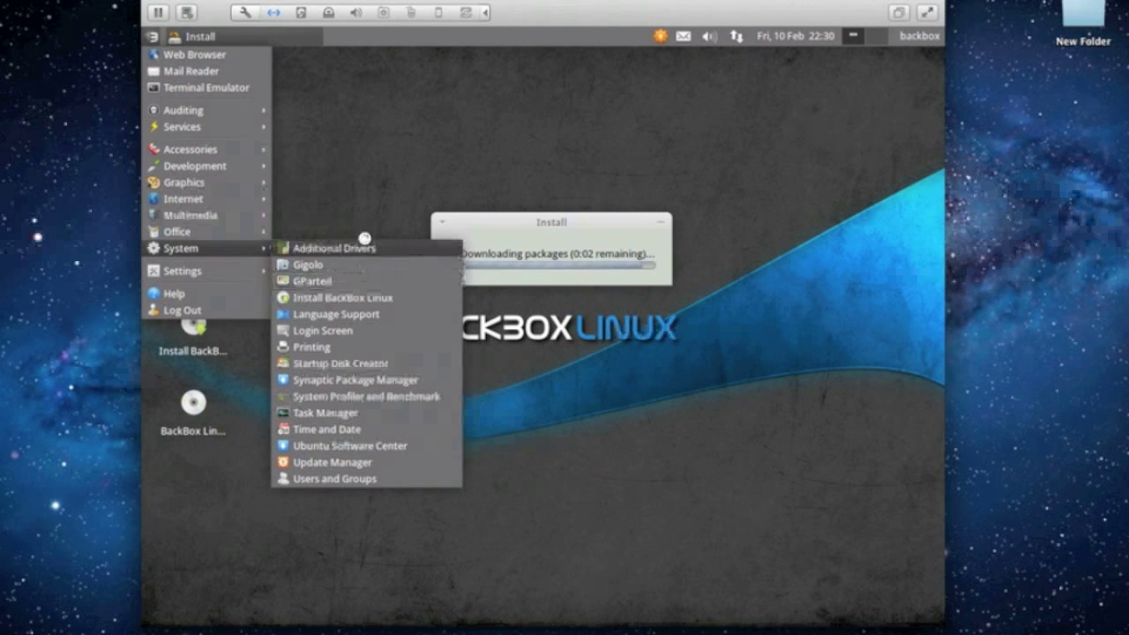
mouse_move(386, 379)
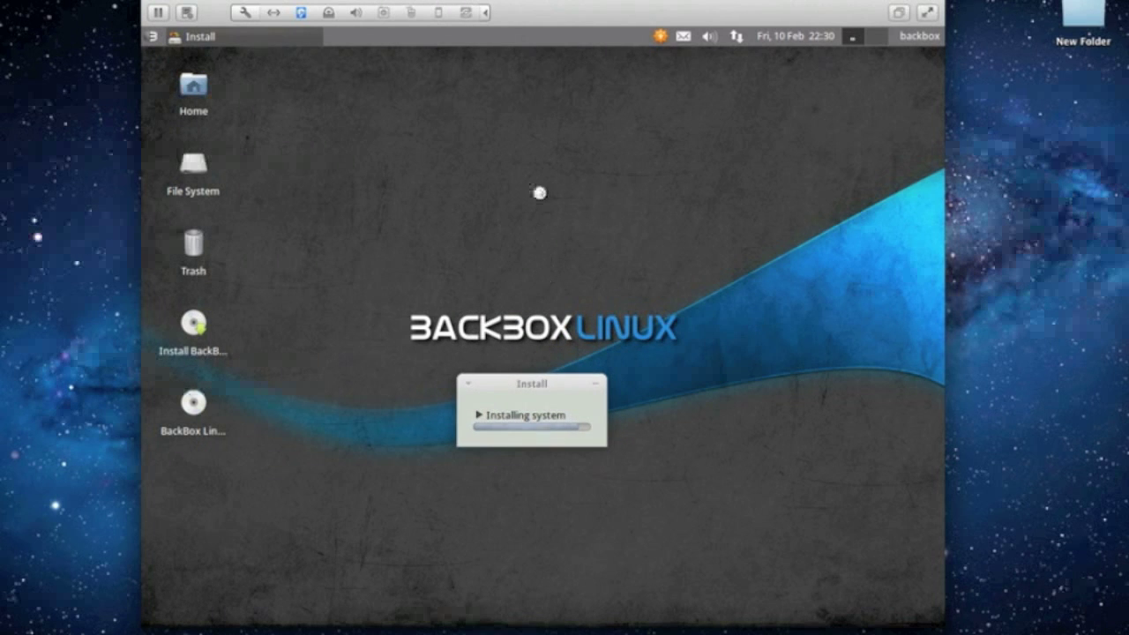
mouse_move(299, 258)
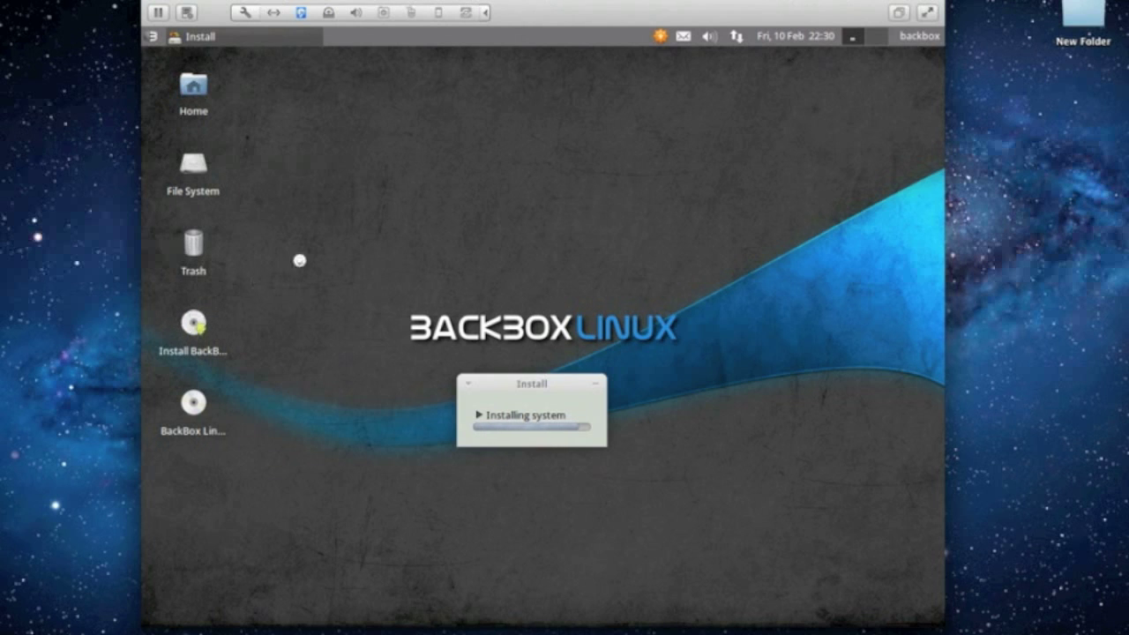
mouse_move(489, 201)
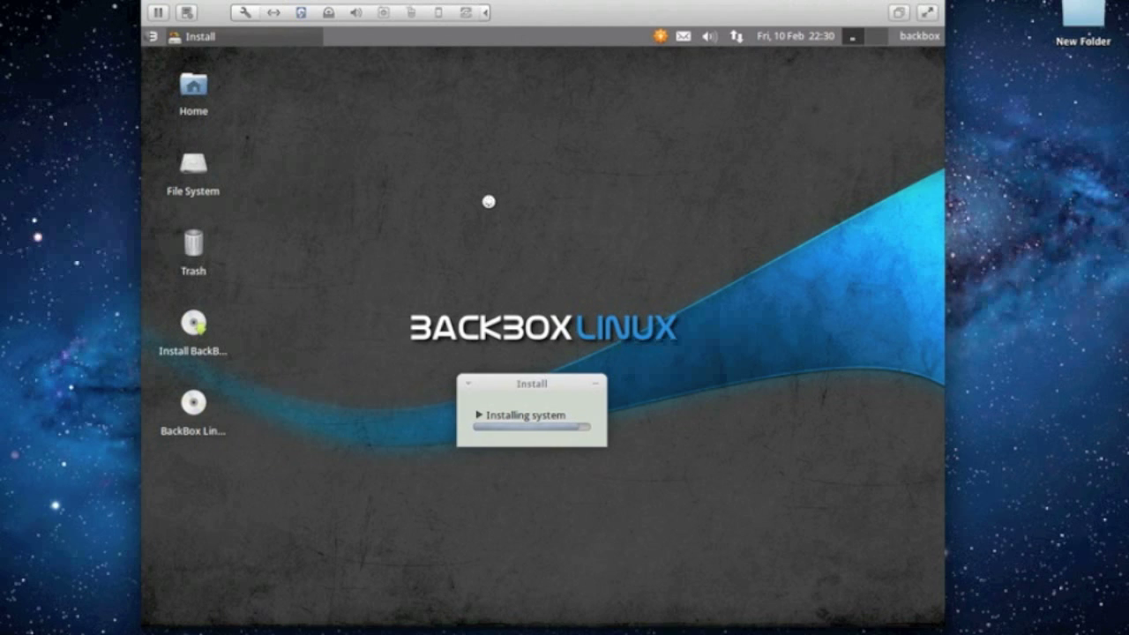
mouse_move(447, 196)
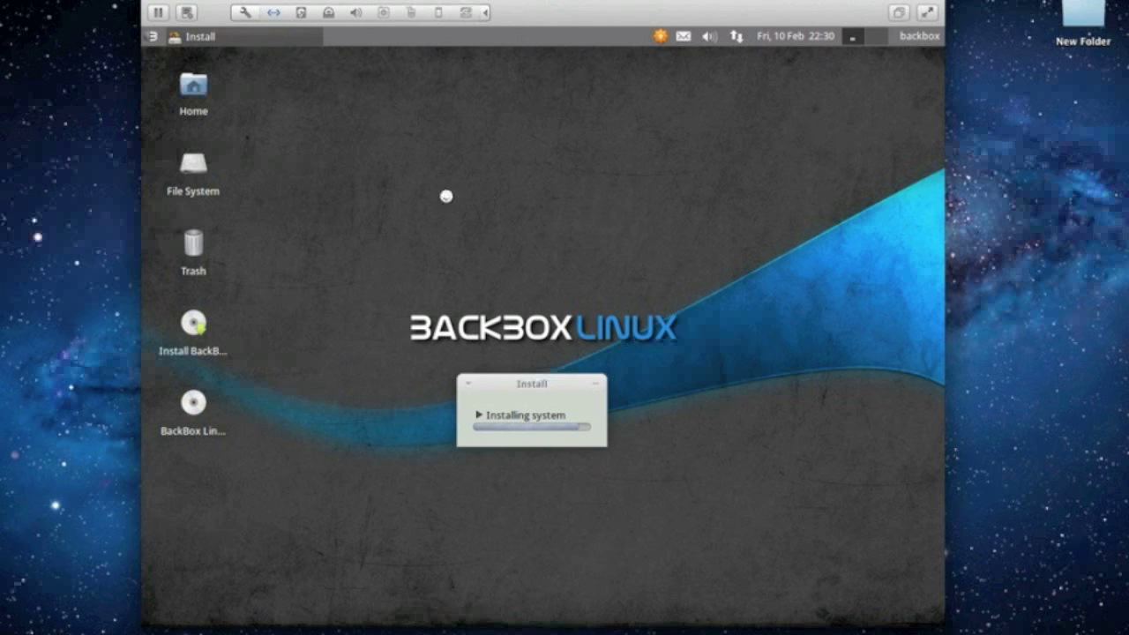